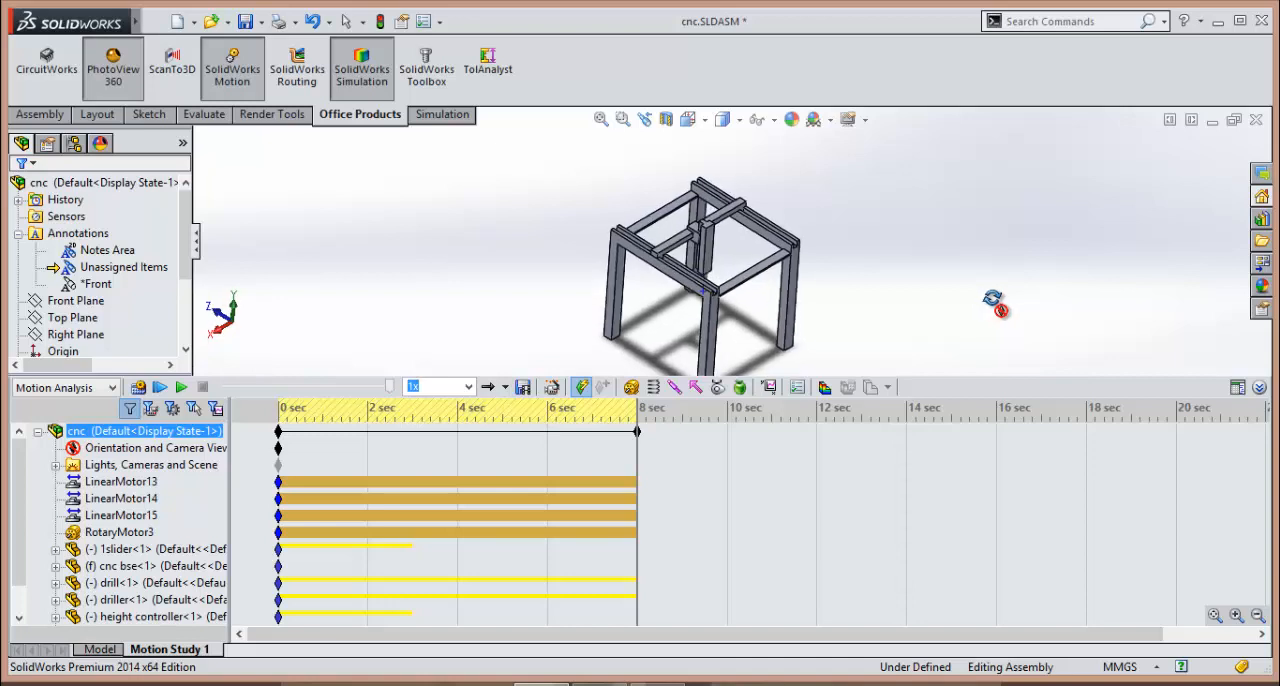
Play Motion Study 1, orbit the gantry to a new angle, and replay the animation
{"action": "left_click", "coordinate": [181, 387]}
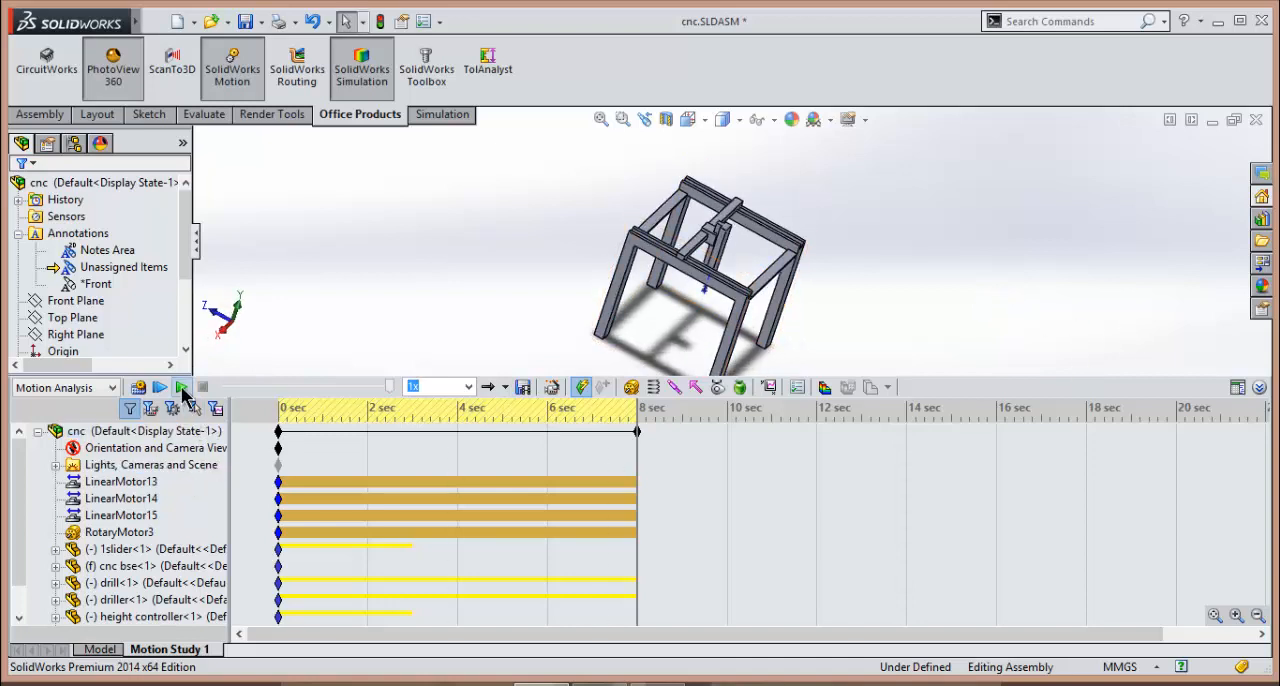
{"action": "mouse_move", "coordinate": [181, 387]}
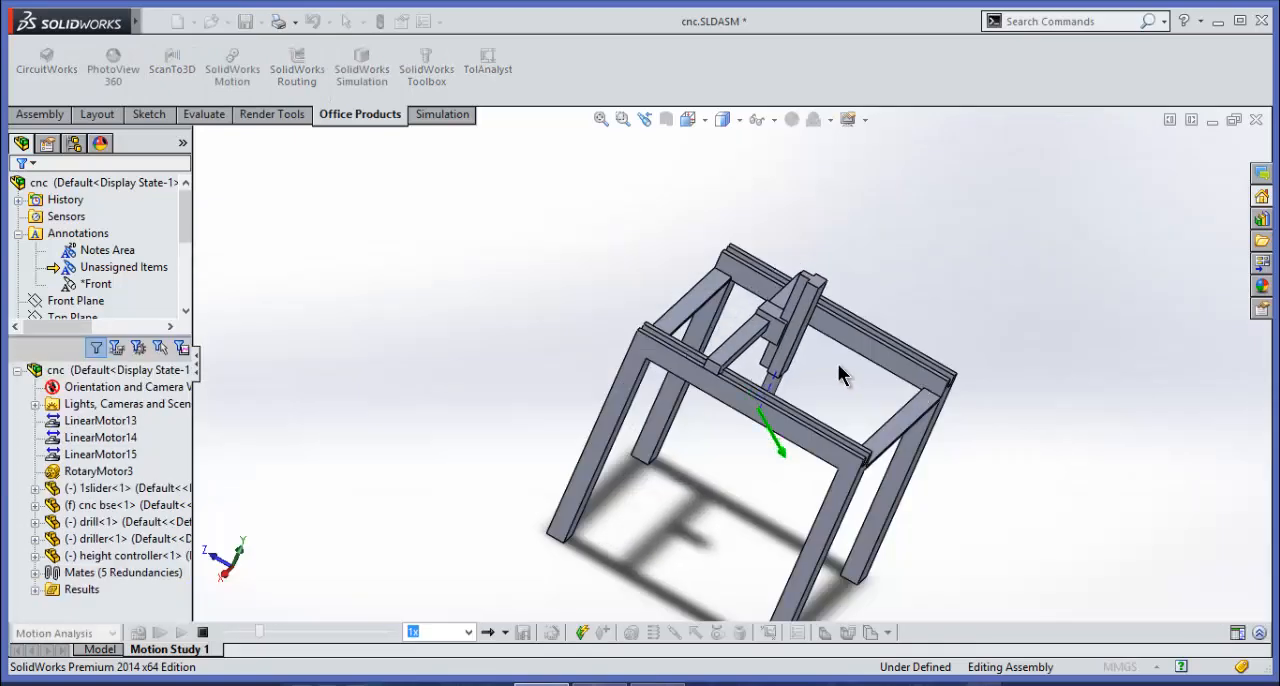
{"action": "left_click_drag", "start_coordinate": [840, 375], "coordinate": [665, 440]}
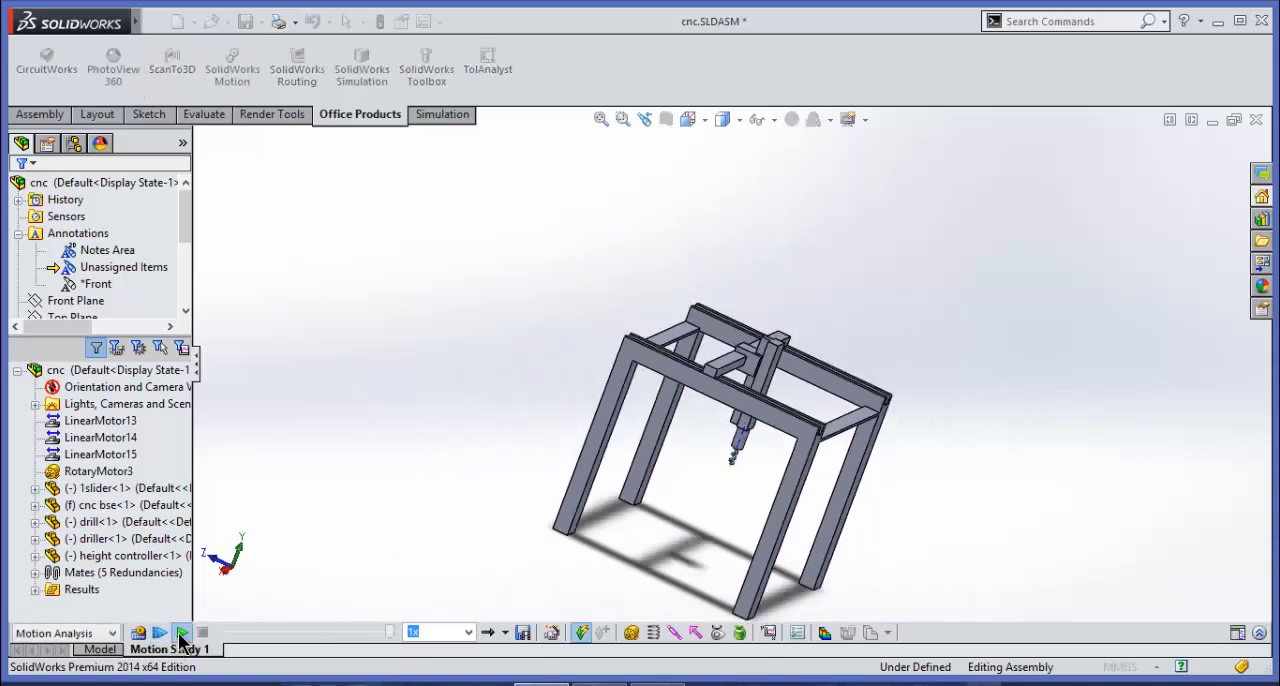
{"action": "left_click", "coordinate": [159, 632]}
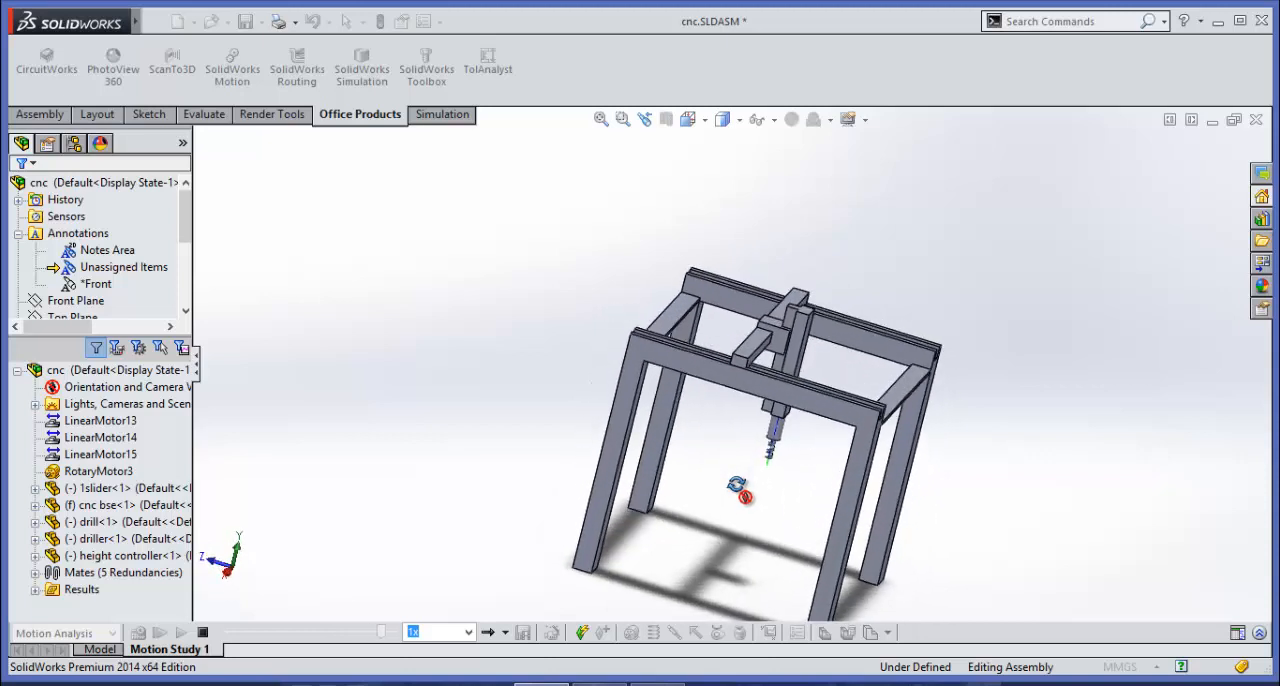
{"action": "left_click", "coordinate": [159, 632]}
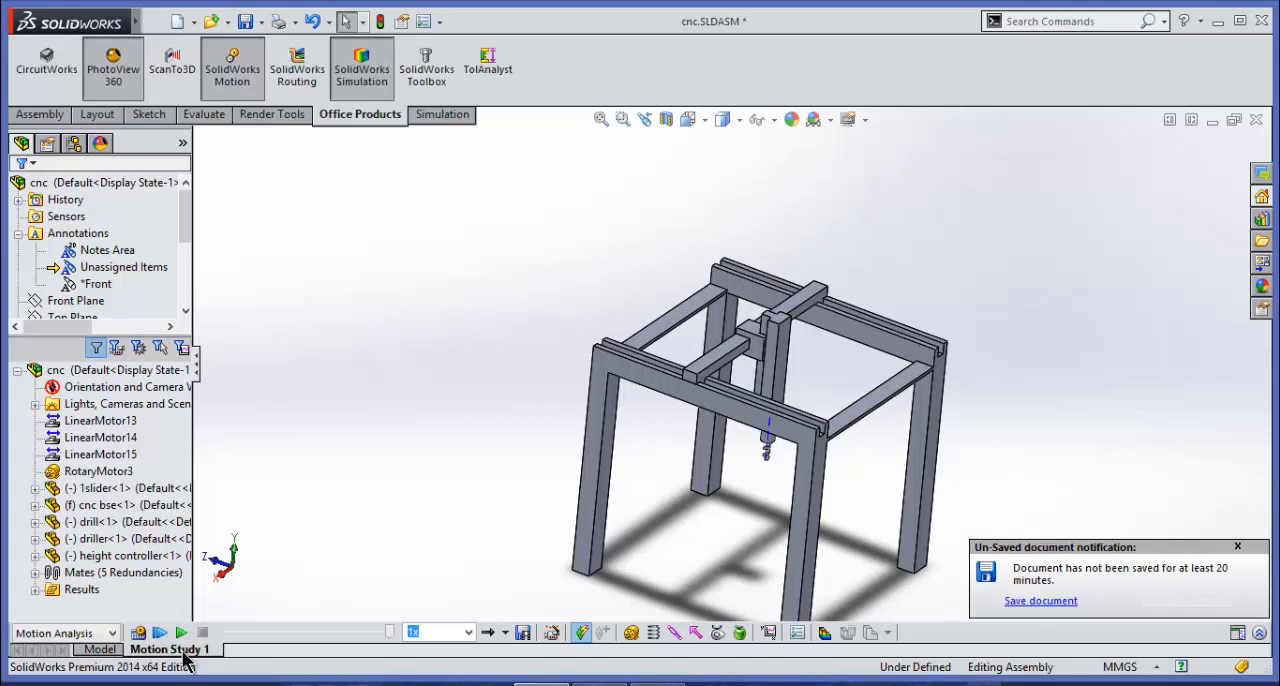
Create a new motion study from the Motion Study 1 tab's context menu
{"action": "right_click", "coordinate": [170, 649]}
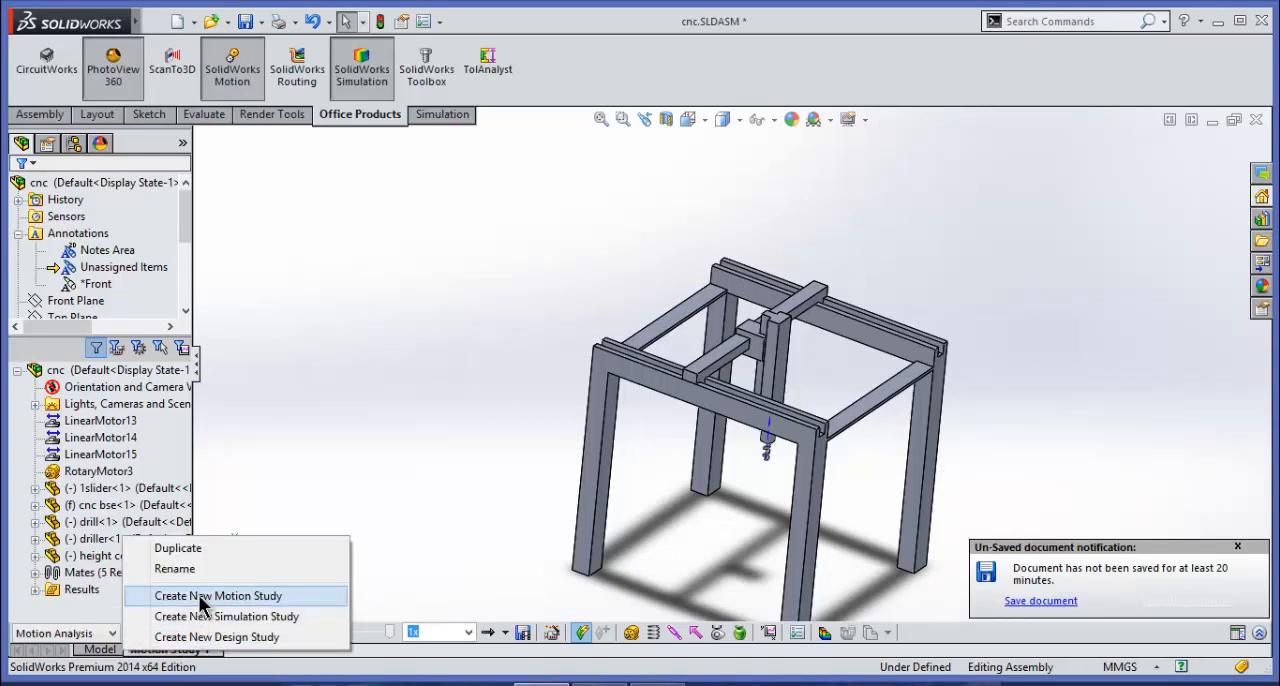
{"action": "left_click", "coordinate": [217, 595]}
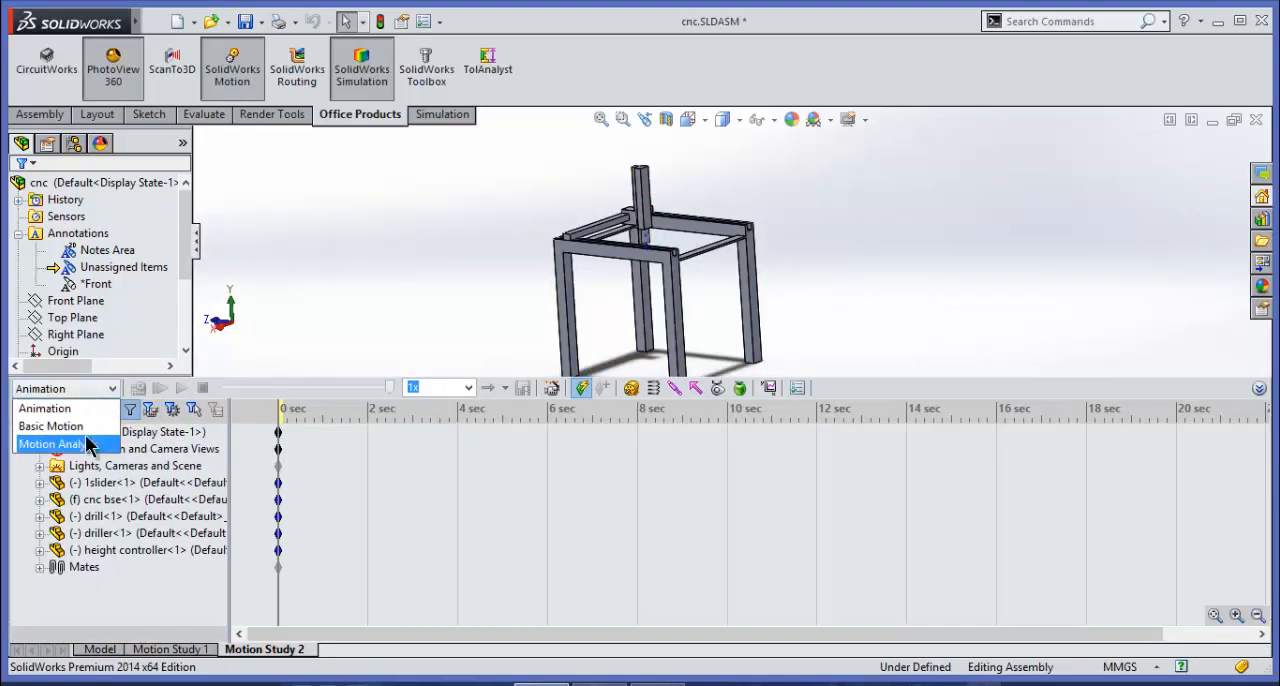
Set the study to Motion Analysis and add a Distance linear motor on the 1slider face, 300 mm over 3 s
{"action": "left_click", "coordinate": [60, 444]}
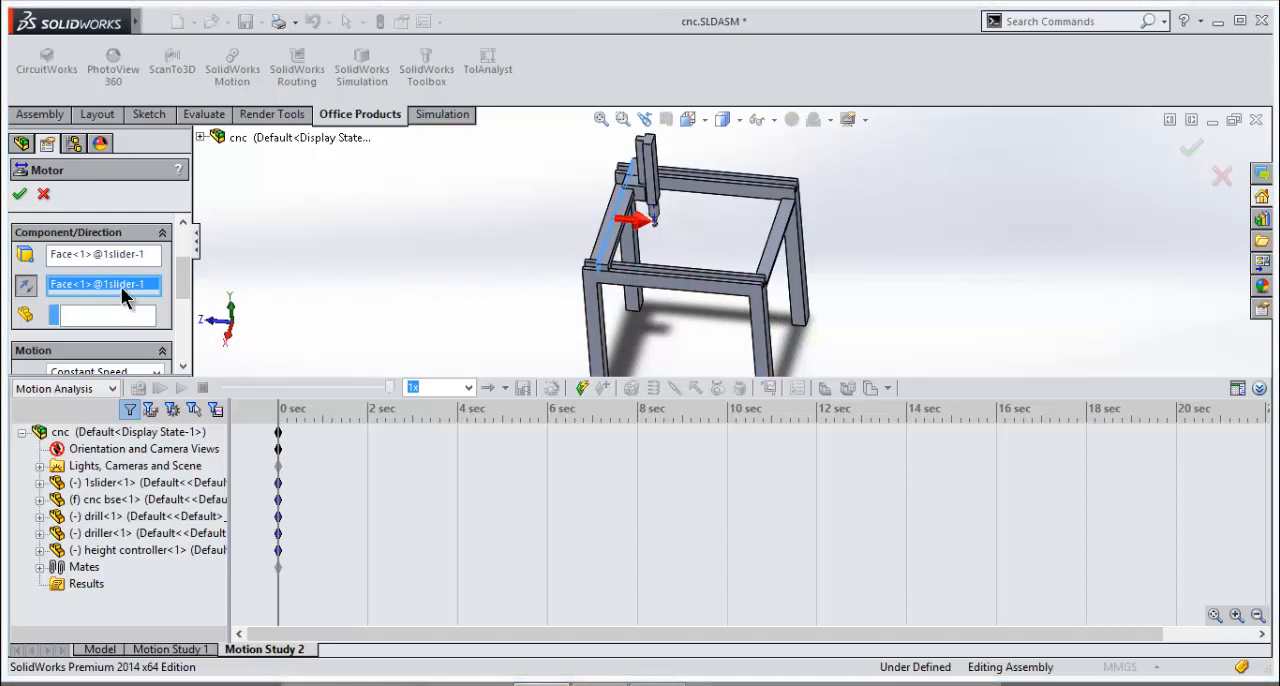
{"action": "left_click", "coordinate": [155, 311]}
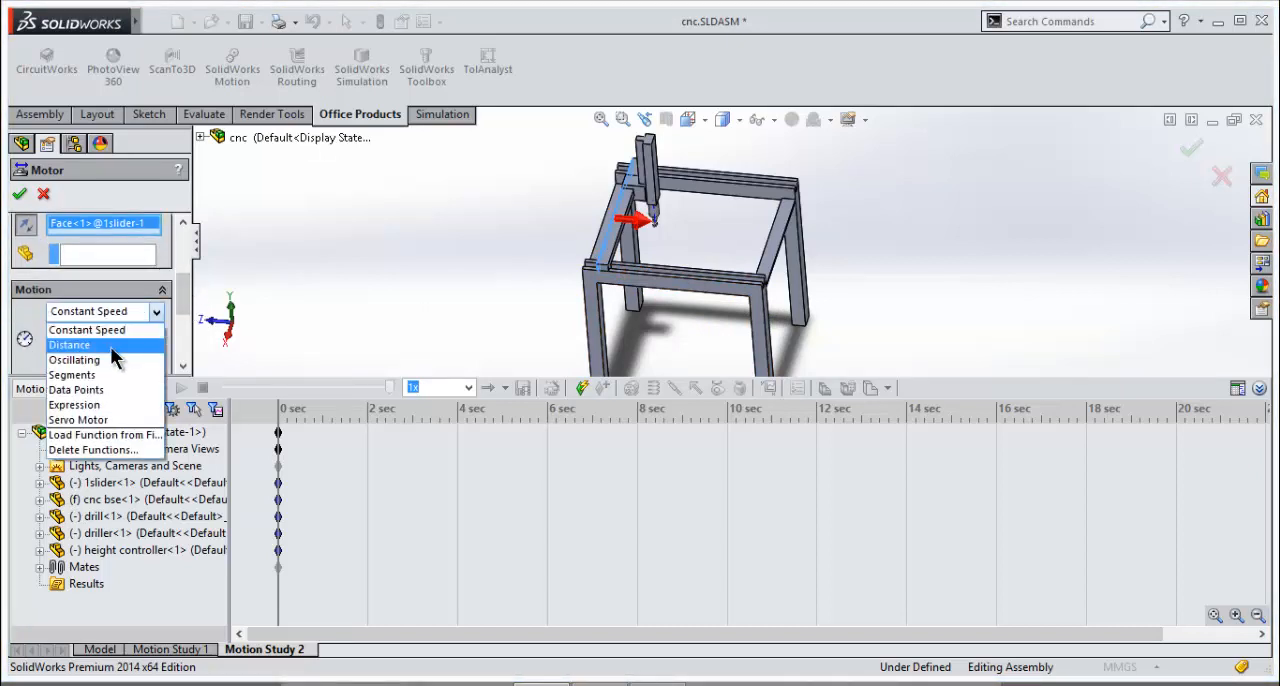
{"action": "left_click", "coordinate": [70, 344]}
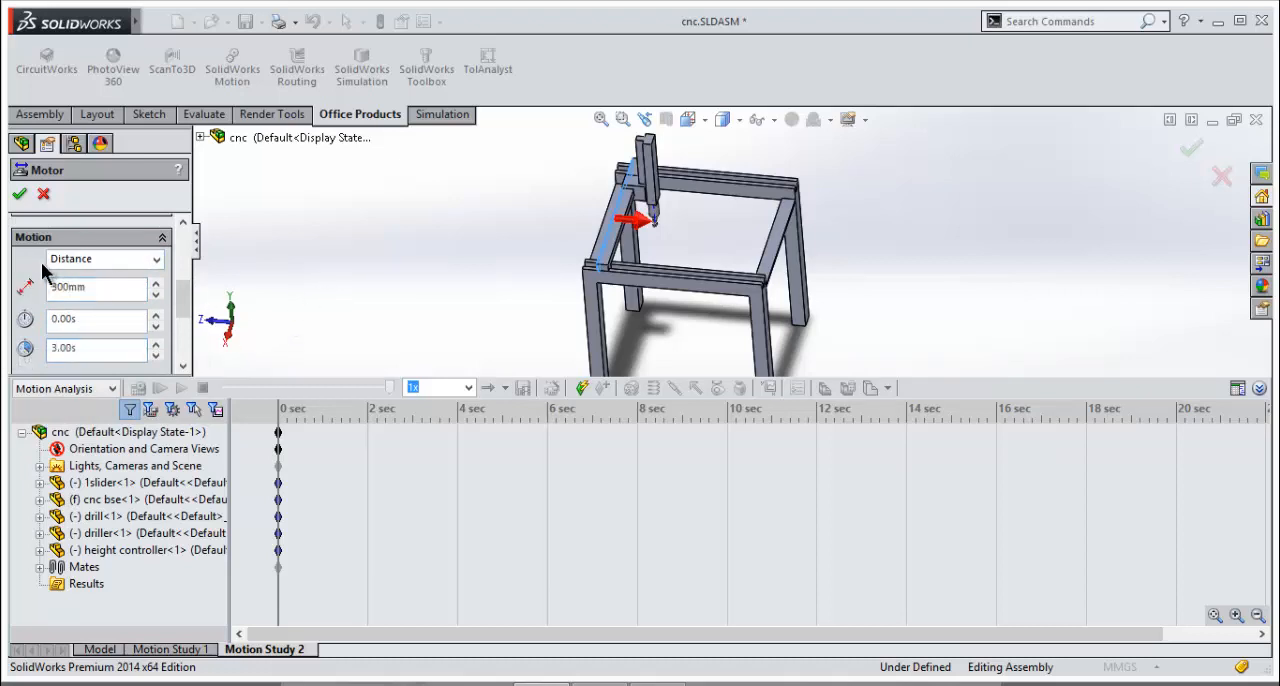
{"action": "left_click", "coordinate": [620, 250]}
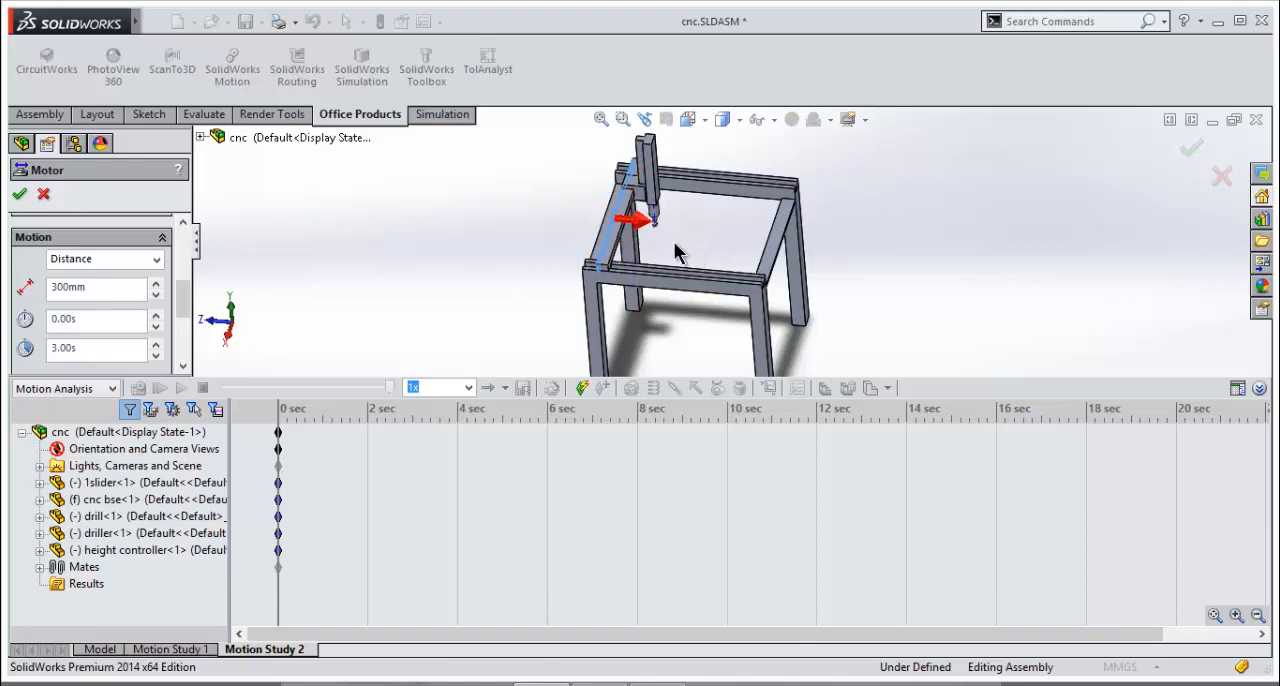
{"action": "left_click", "coordinate": [20, 193]}
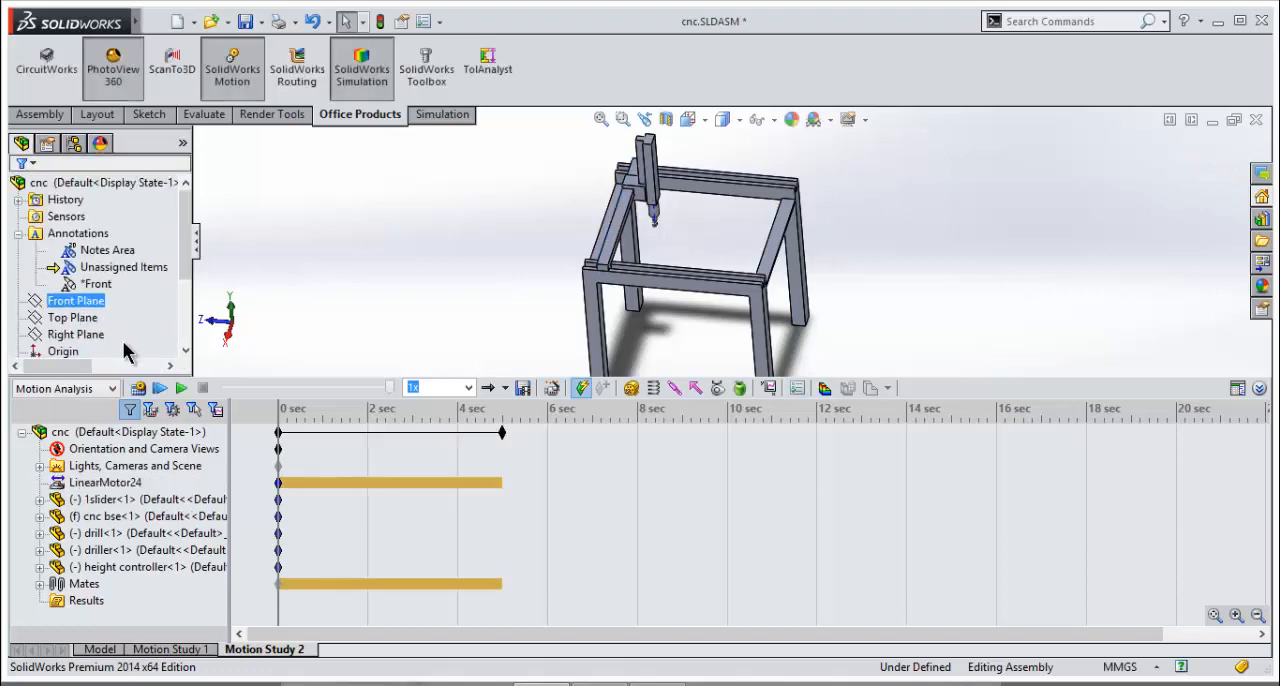
Calculate Motion Study 2 and begin adding another motor
{"action": "left_click", "coordinate": [181, 388]}
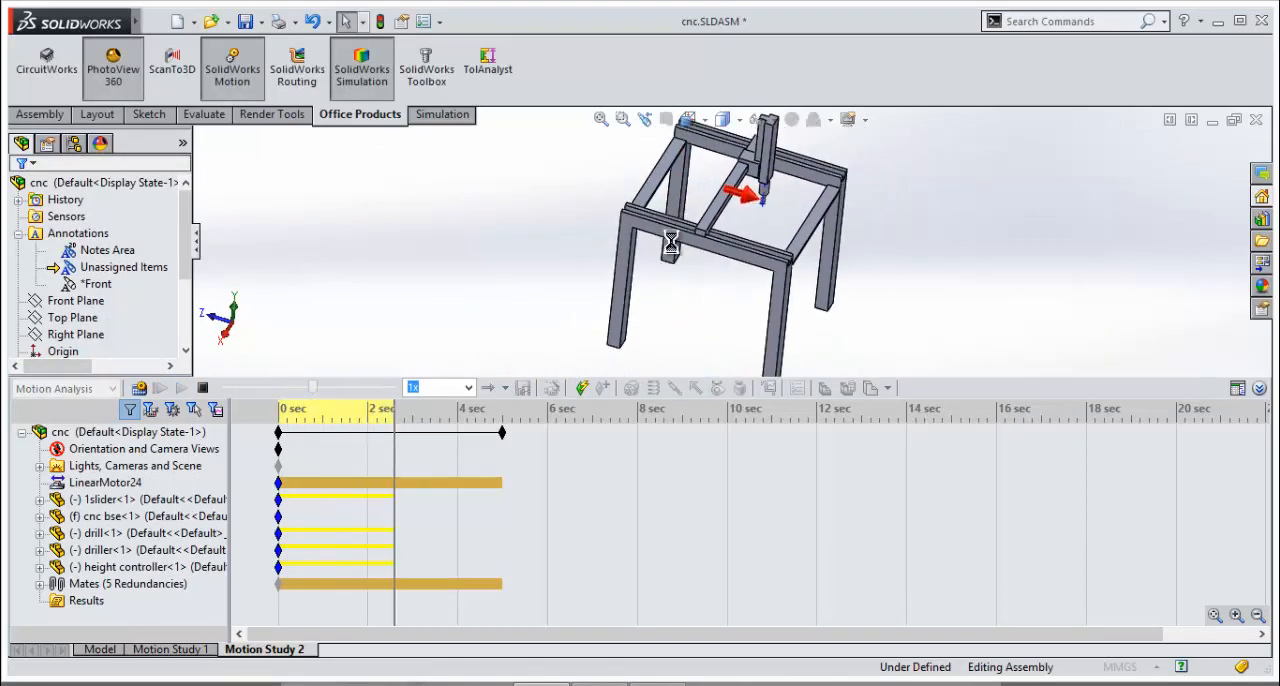
{"action": "left_click", "coordinate": [180, 388]}
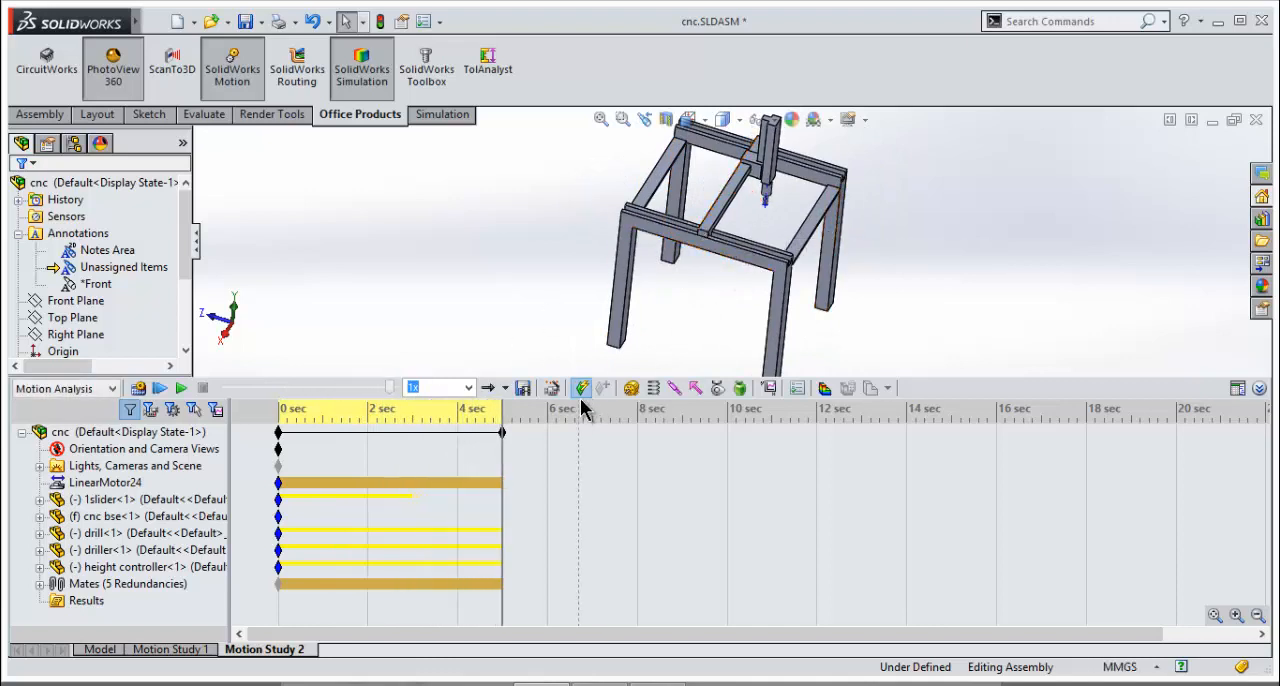
{"action": "left_click", "coordinate": [582, 388]}
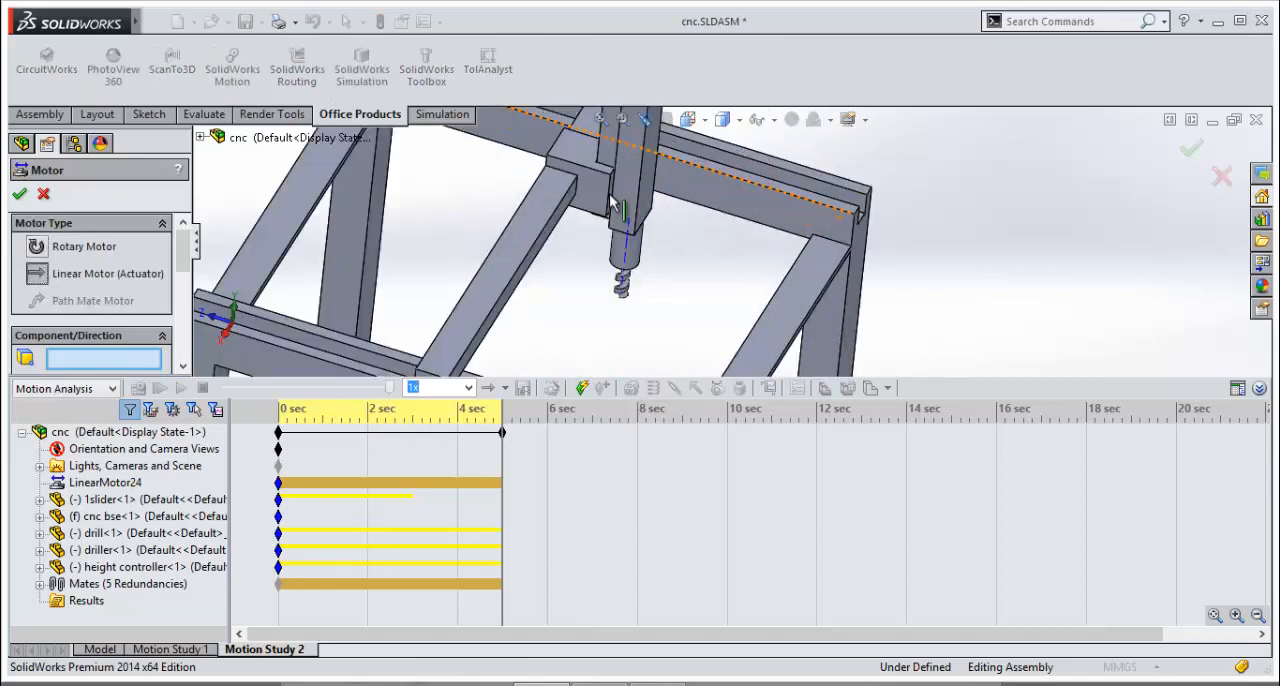
Add linear motor LinearMotor25 on the height controller face with its motion profile over 3 seconds
{"action": "left_click", "coordinate": [650, 235]}
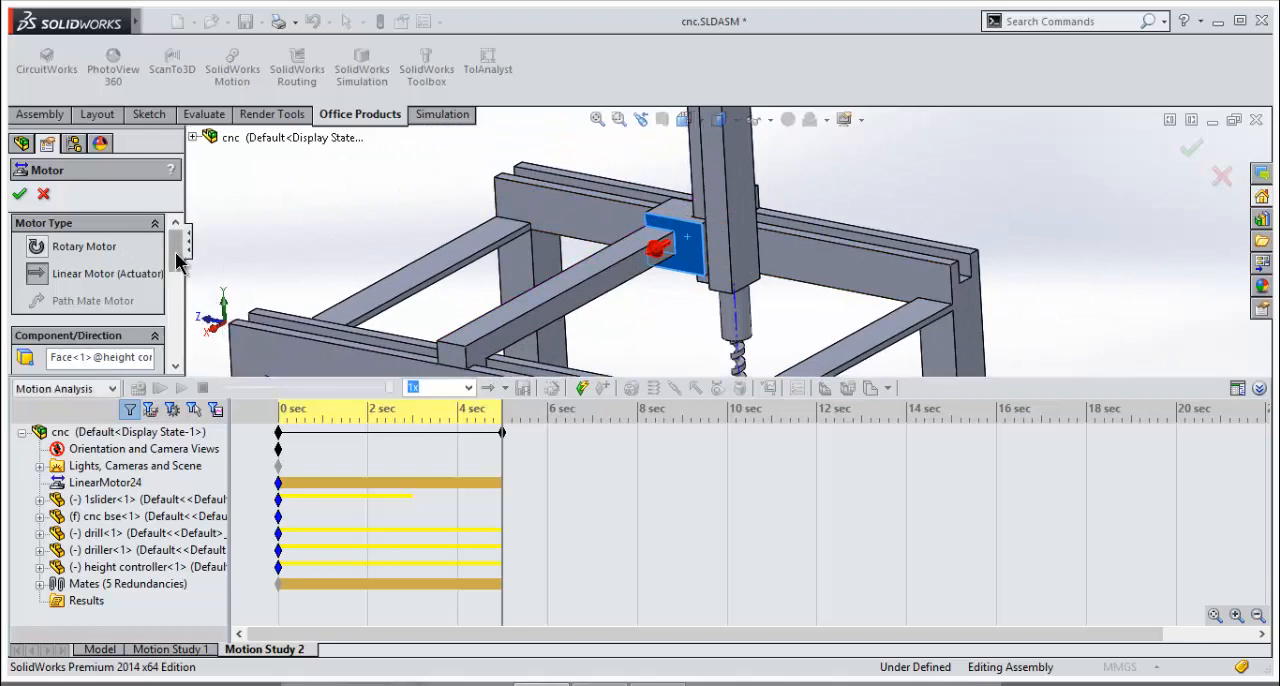
{"action": "left_click", "coordinate": [148, 289]}
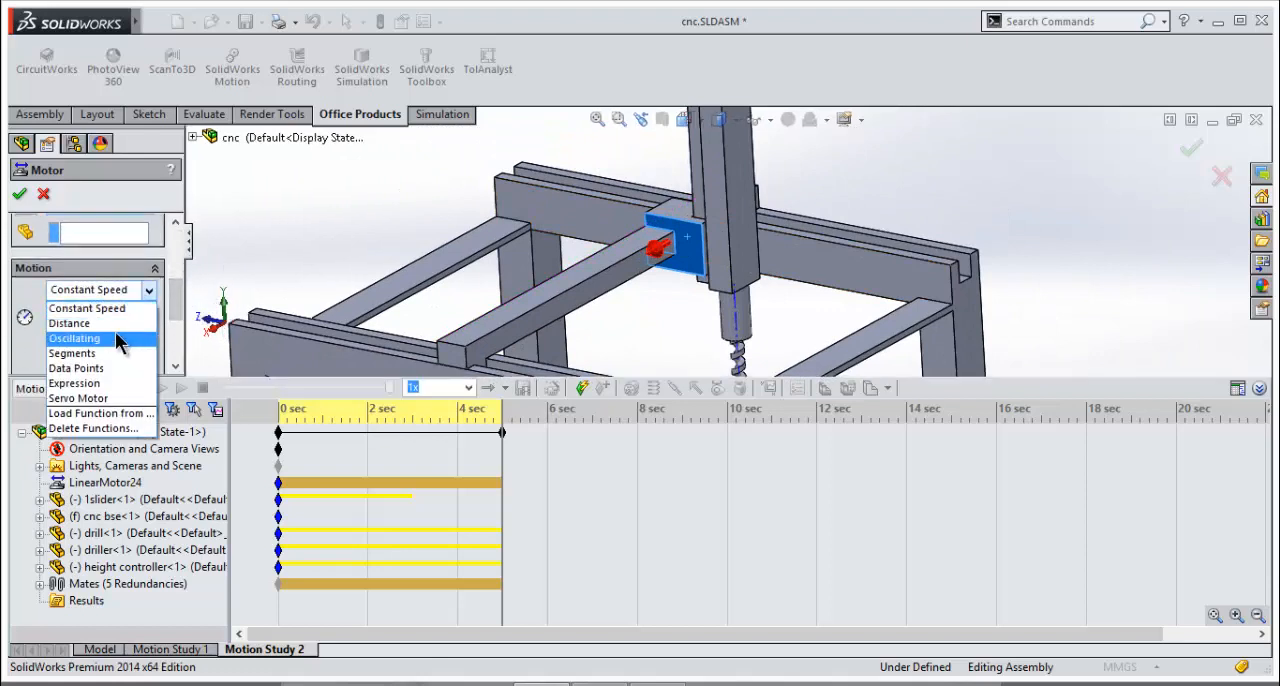
{"action": "left_click", "coordinate": [69, 323]}
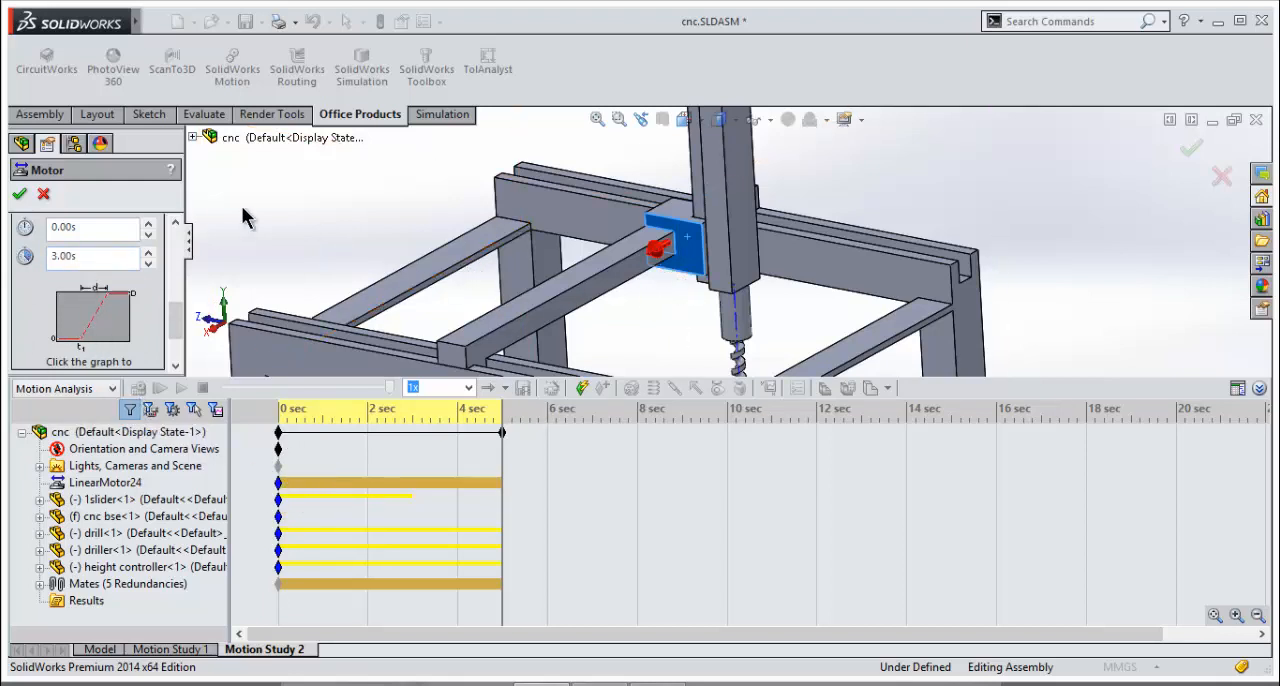
{"action": "left_click", "coordinate": [20, 193]}
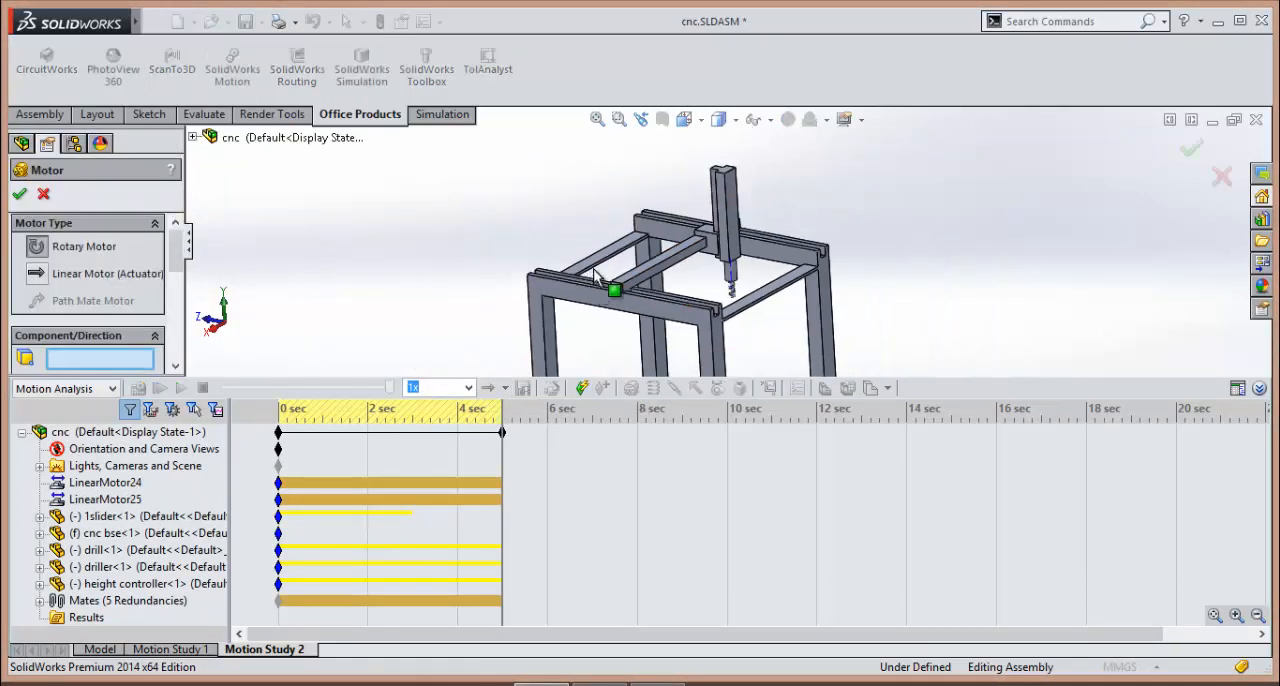
Define a Distance linear motor on the driller face travelling 200 mm with 3 s timing
{"action": "left_click", "coordinate": [810, 270]}
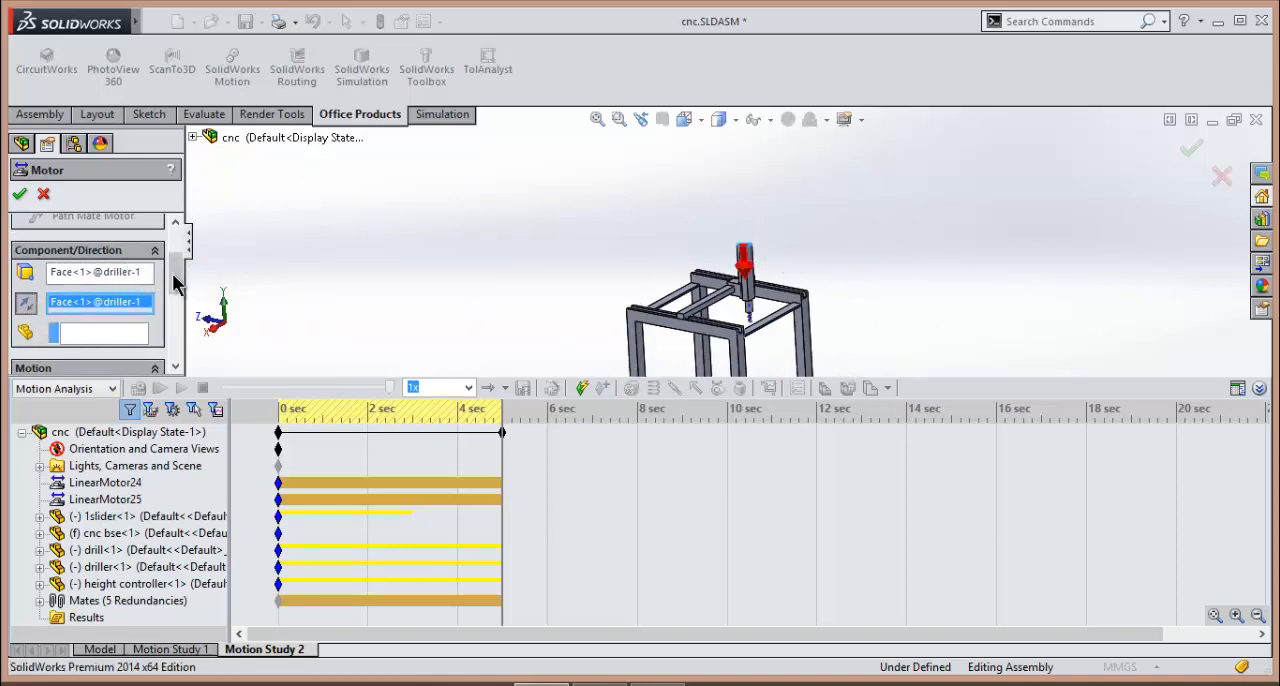
{"action": "scroll", "scroll_direction": "down", "scroll_amount": 3}
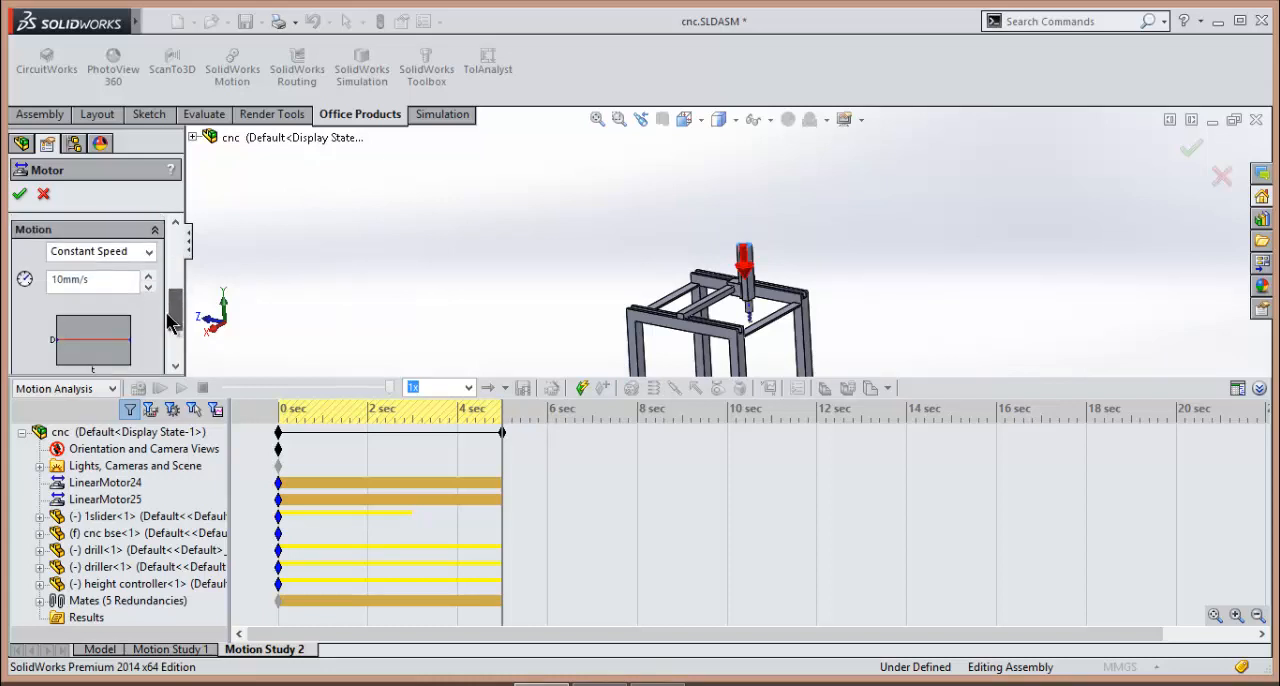
{"action": "left_click", "coordinate": [90, 251]}
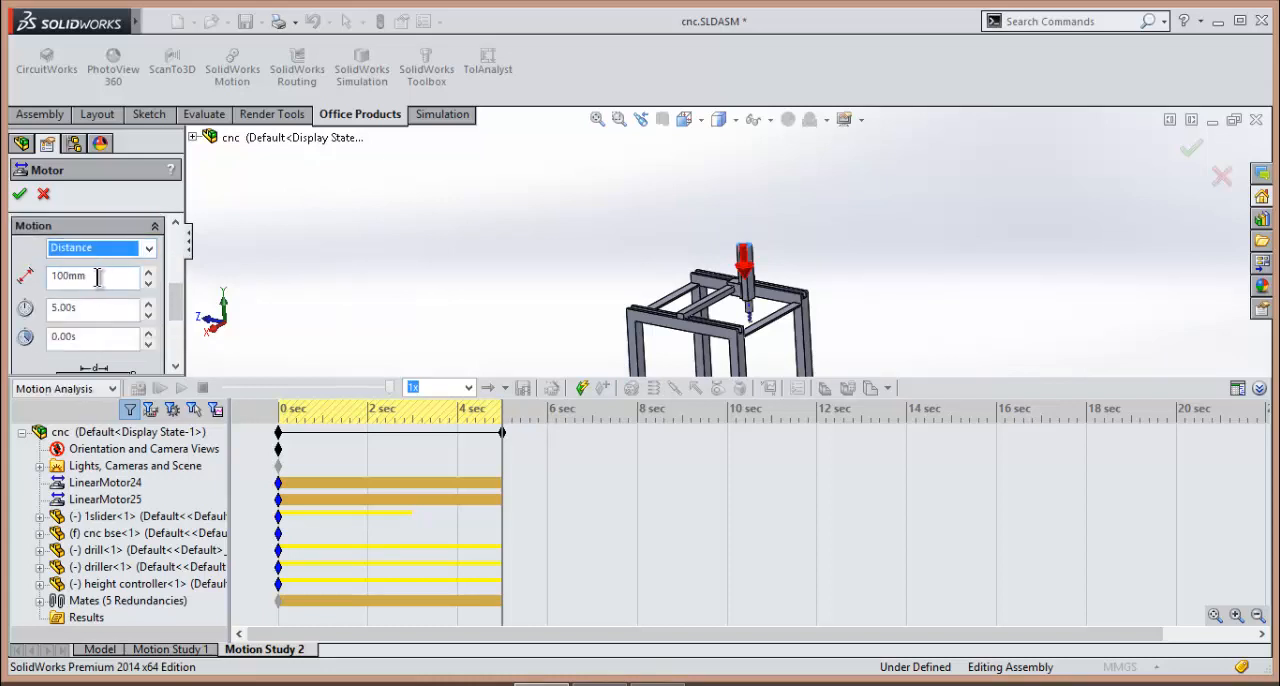
{"action": "triple_click", "coordinate": [90, 275]}
{"action": "type", "text": "200"}
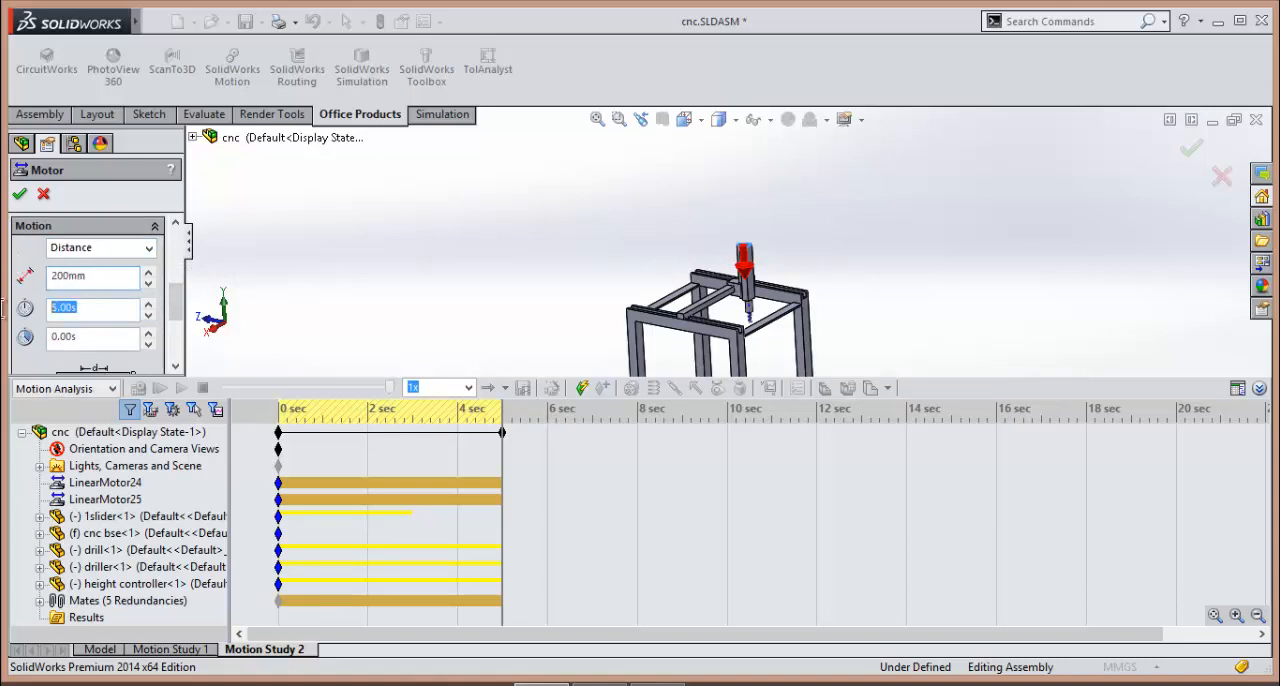
{"action": "type", "text": "3"}
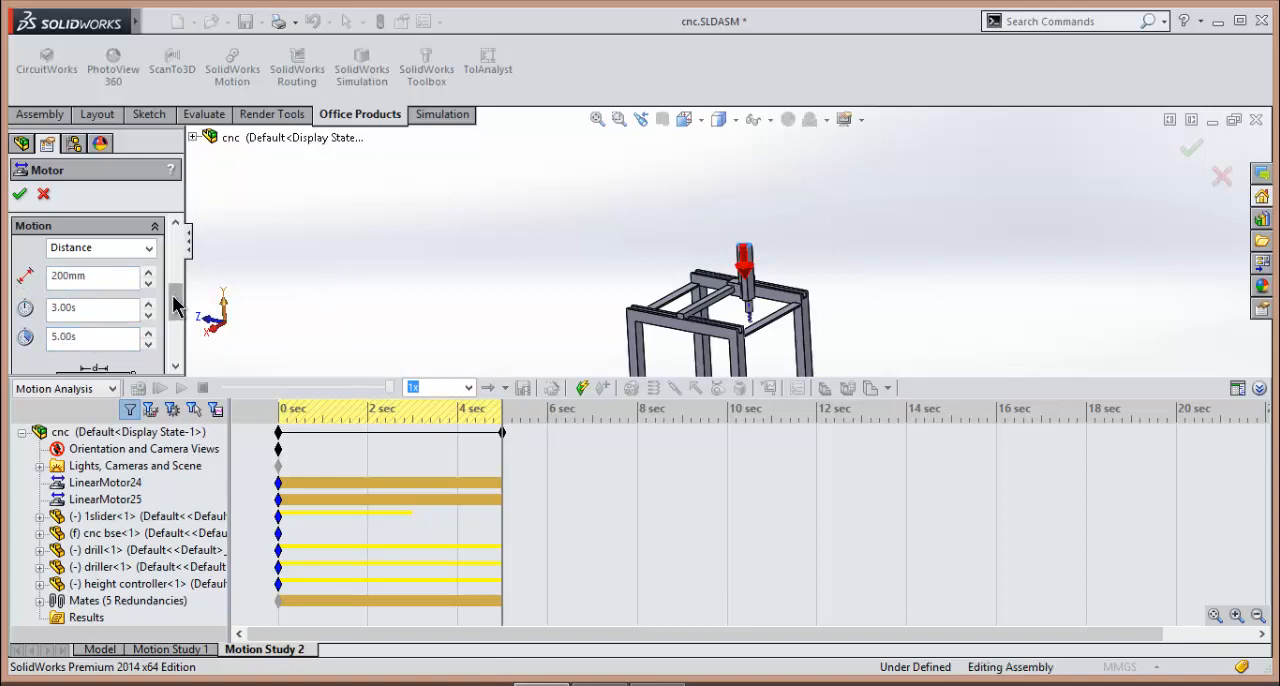
{"action": "left_click_drag", "start_coordinate": [178, 310], "coordinate": [178, 270]}
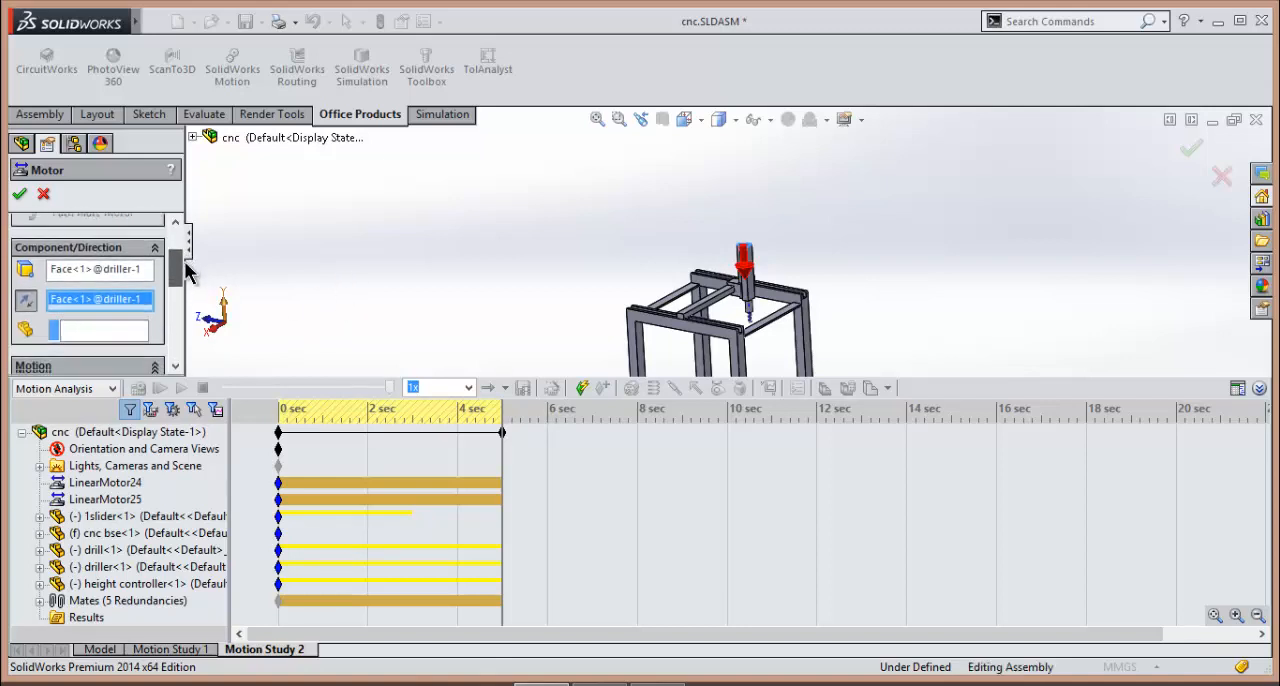
{"action": "scroll", "scroll_direction": "down", "scroll_amount": 3}
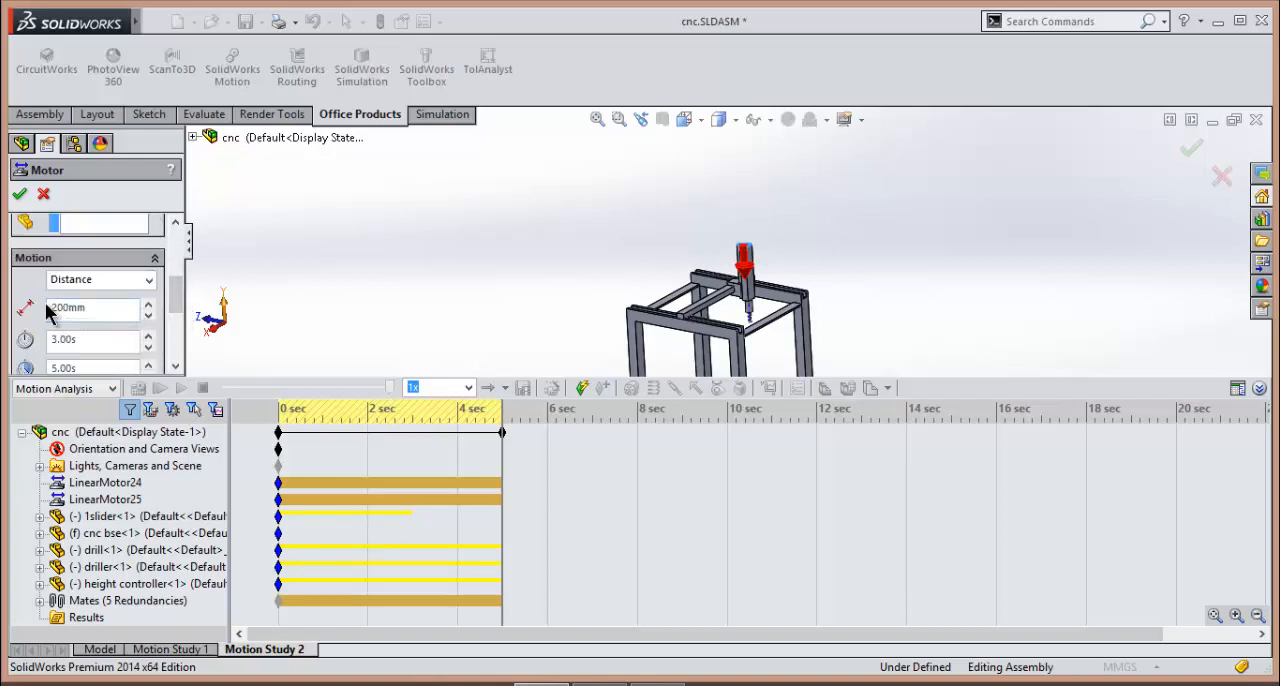
{"action": "mouse_move", "coordinate": [75, 310]}
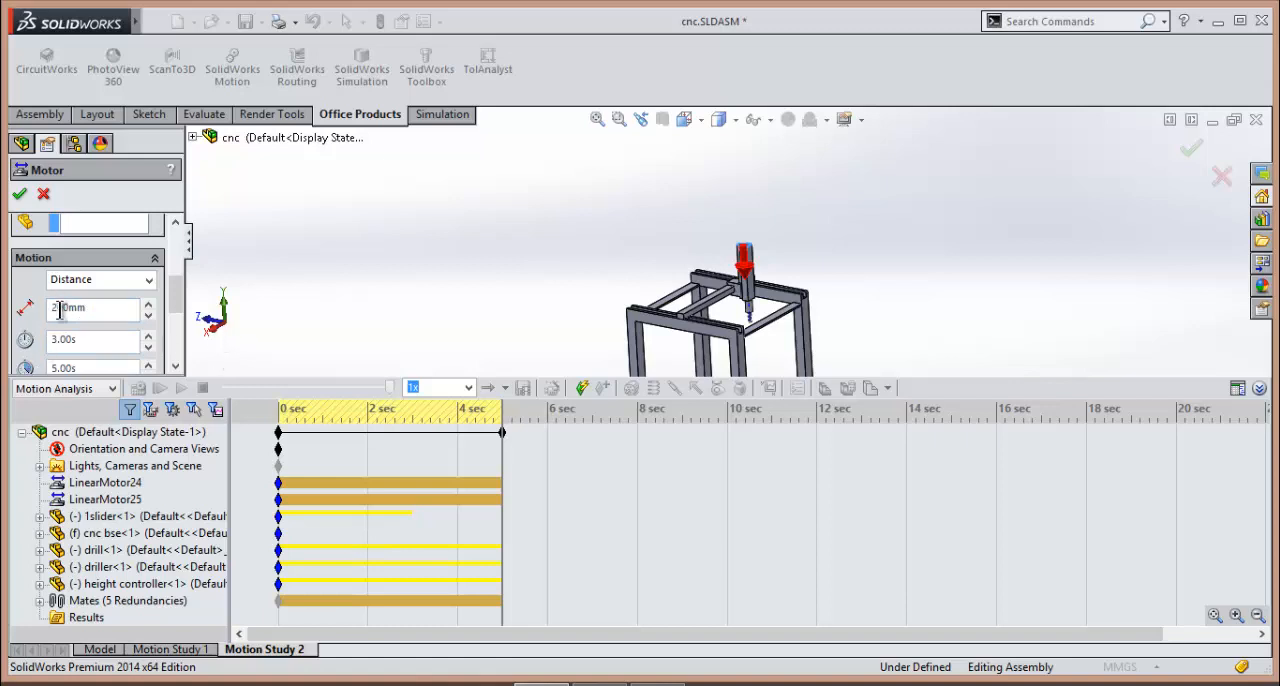
{"action": "type", "text": "200mm"}
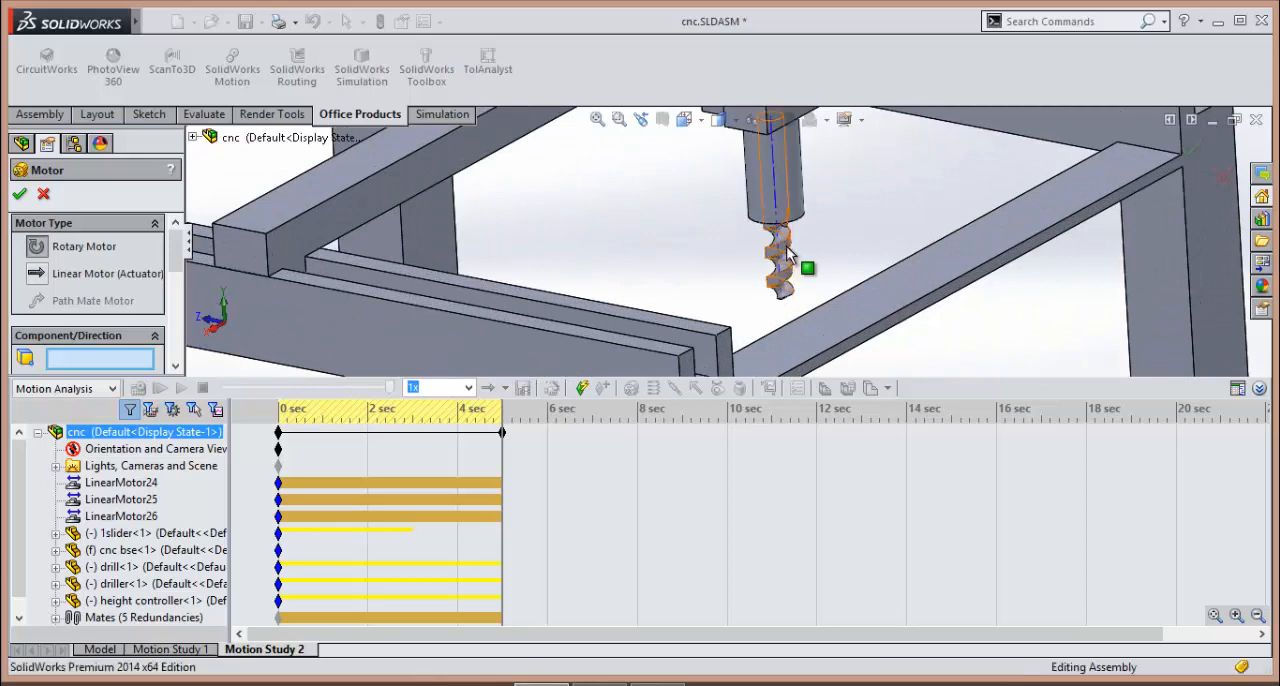
Add rotary motor RotaryMotor6 on the drill bit face
{"action": "left_click", "coordinate": [780, 250]}
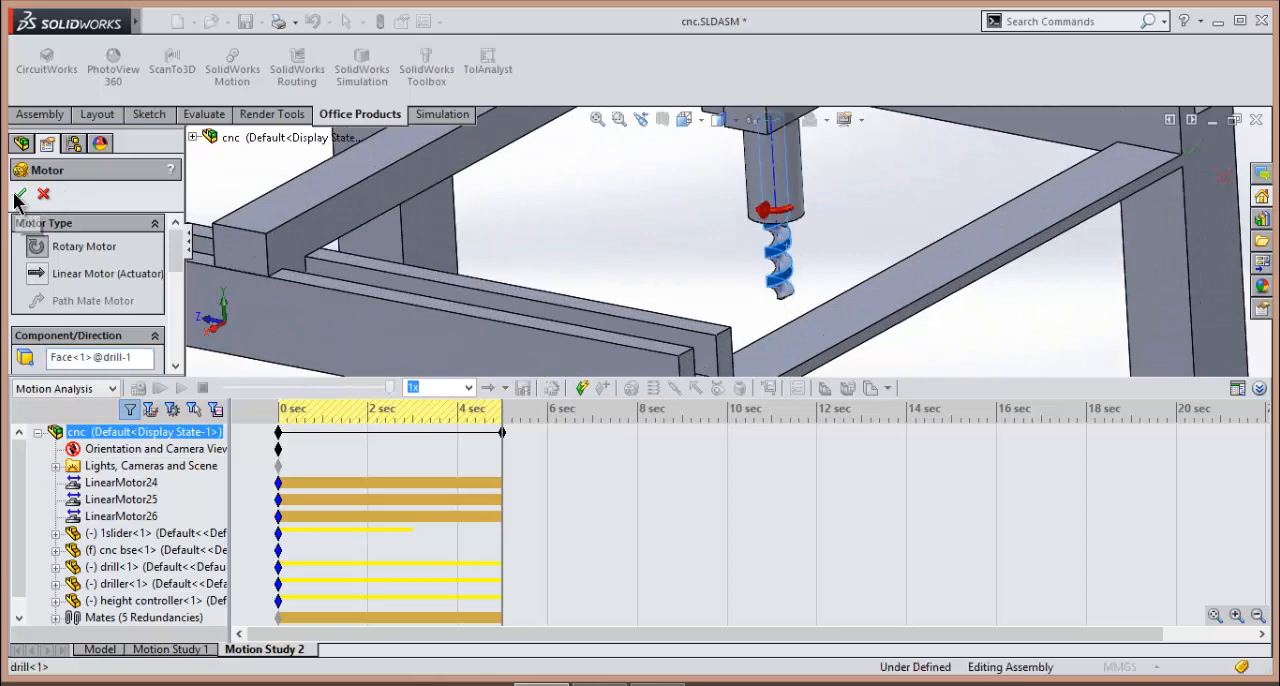
{"action": "left_click", "coordinate": [20, 194]}
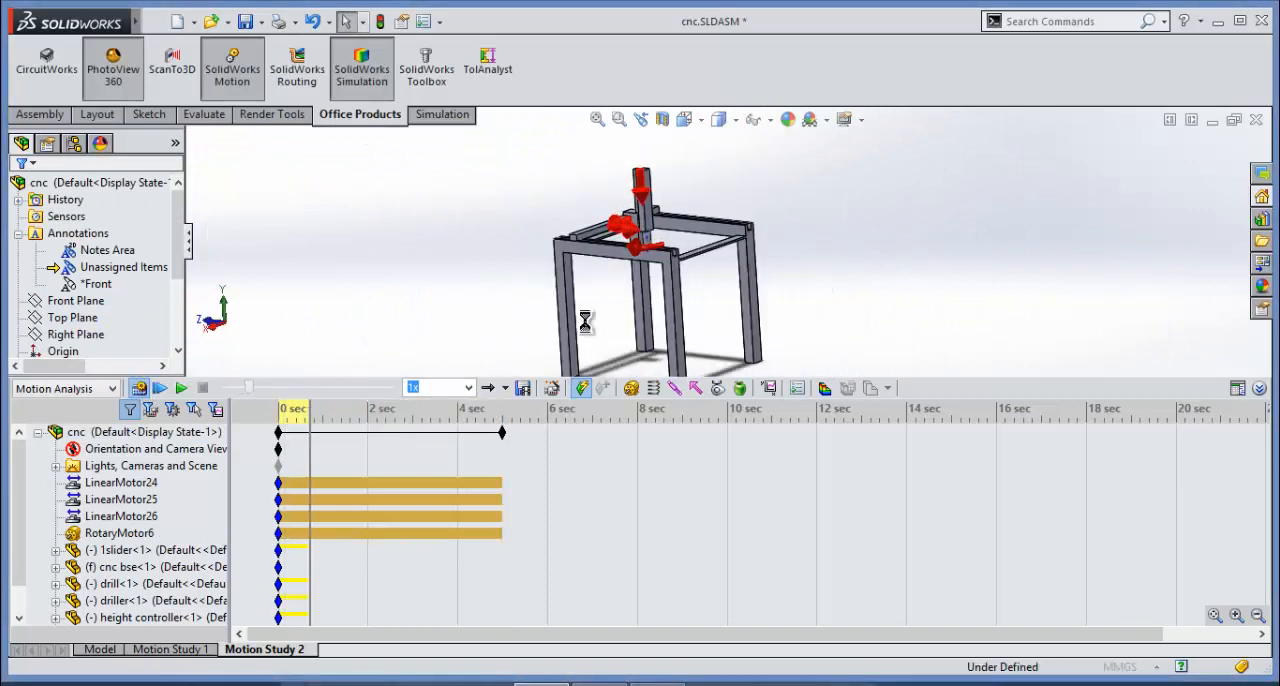
Calculate and play Motion Study 2, inspect the moving gantry from several angles, and return to the Model view
{"action": "left_click", "coordinate": [159, 388]}
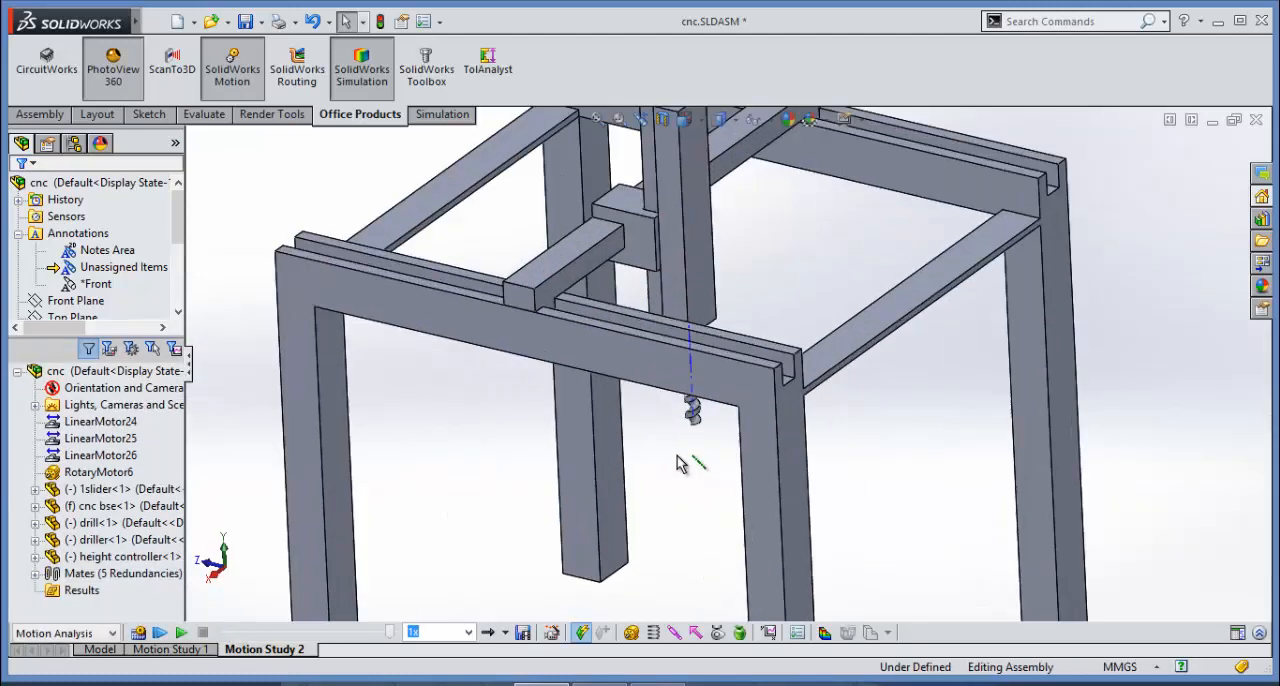
{"action": "left_click", "coordinate": [181, 632]}
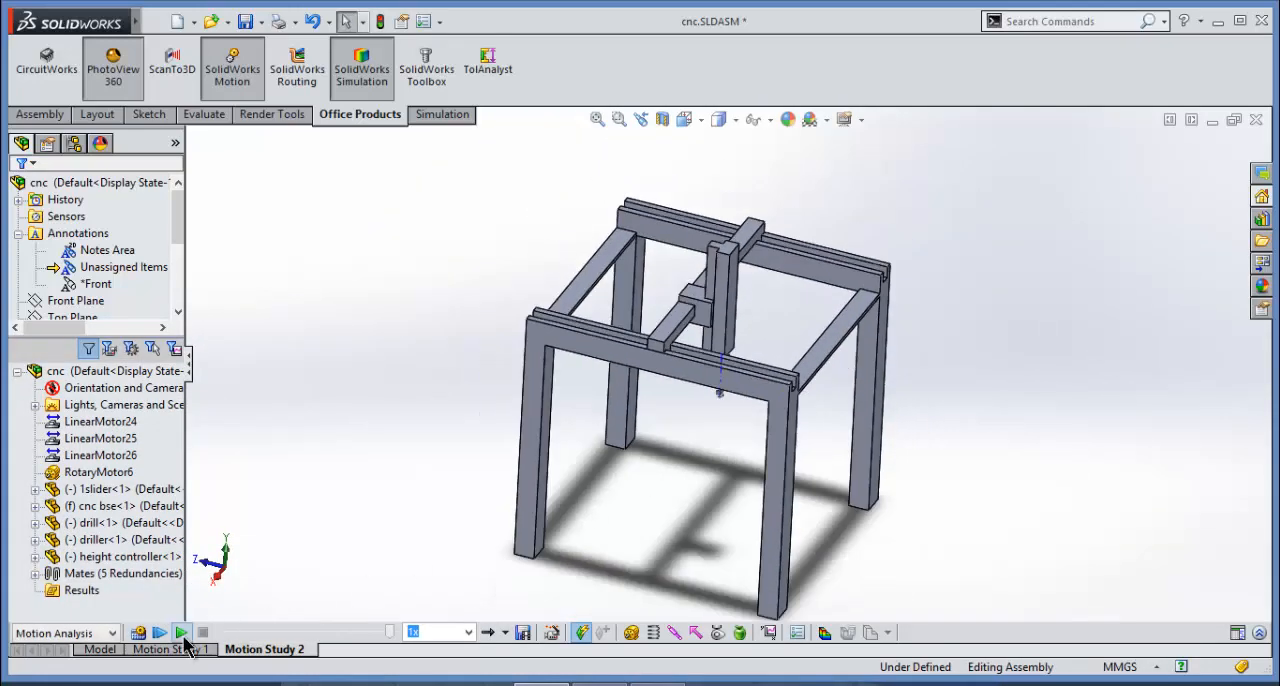
{"action": "left_click", "coordinate": [181, 632]}
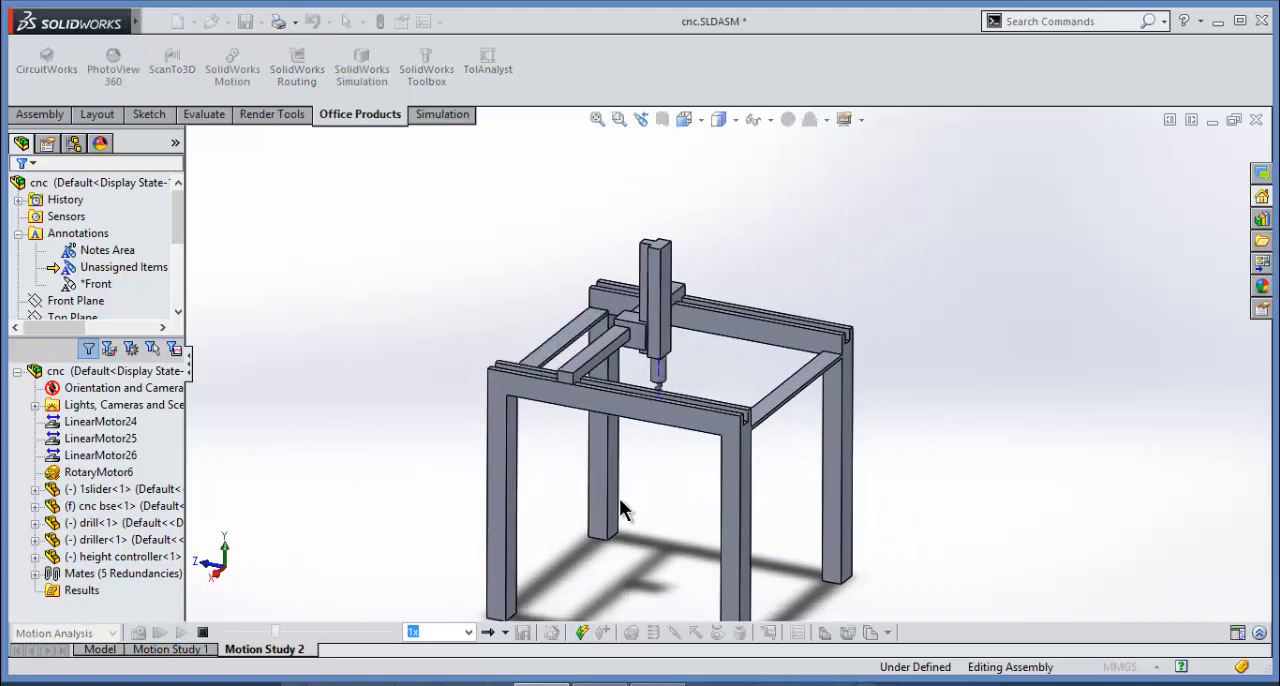
{"action": "left_click_drag", "start_coordinate": [620, 510], "coordinate": [612, 453]}
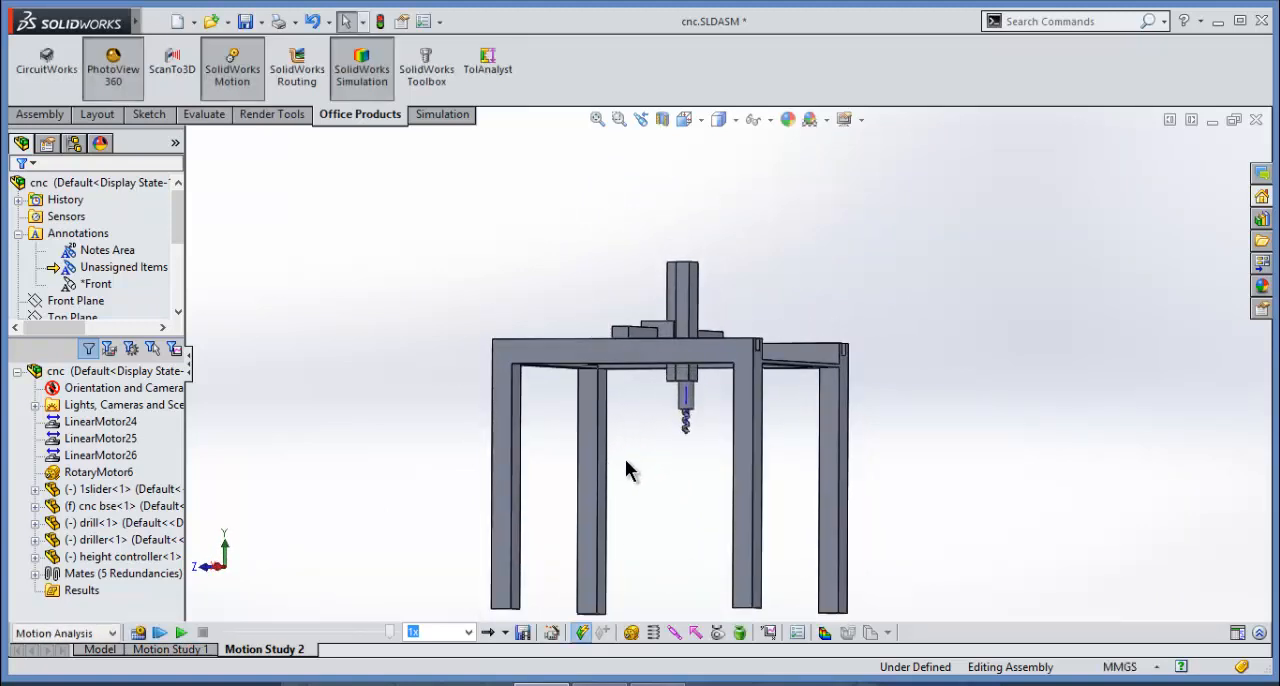
{"action": "left_click_drag", "start_coordinate": [630, 470], "coordinate": [790, 380]}
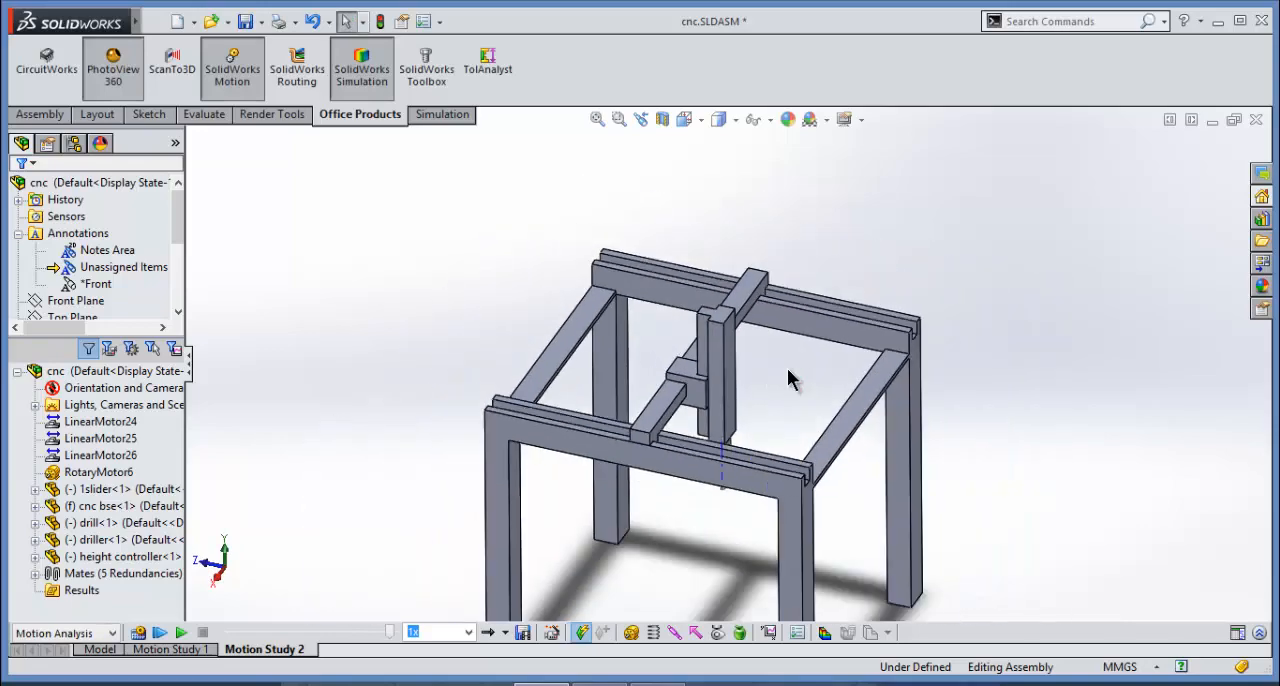
{"action": "left_click_drag", "start_coordinate": [790, 378], "coordinate": [810, 453]}
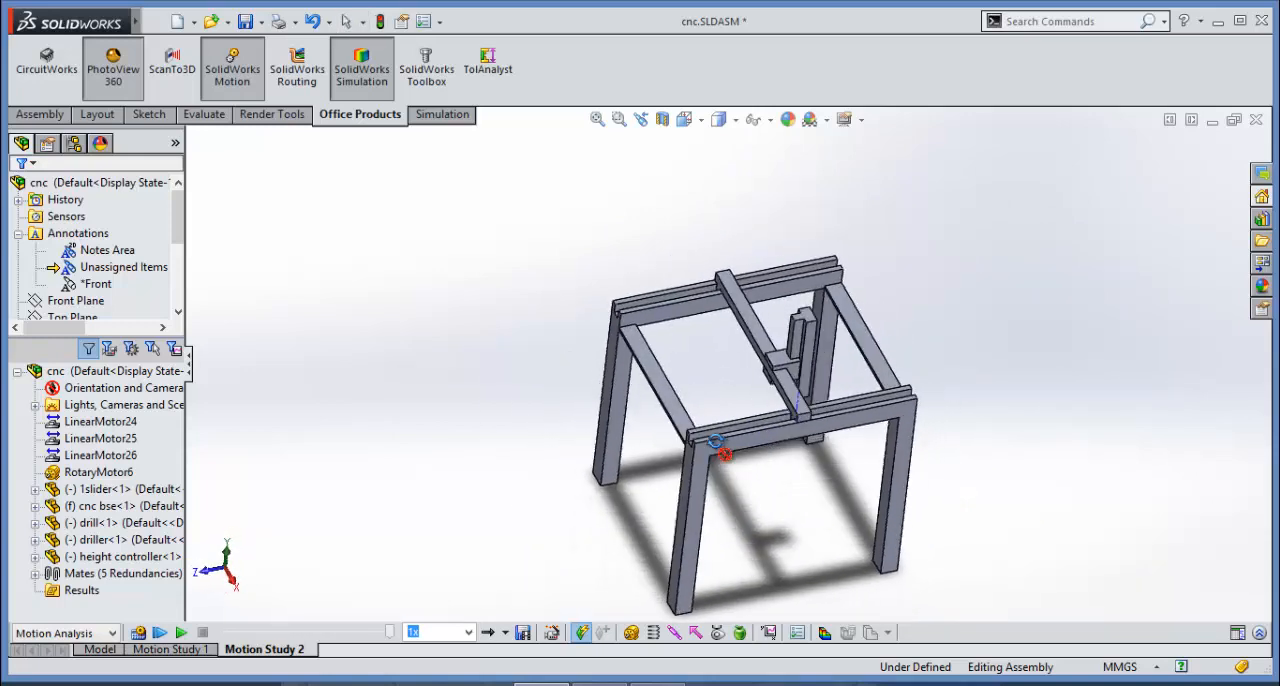
{"action": "left_click_drag", "start_coordinate": [720, 455], "coordinate": [750, 405]}
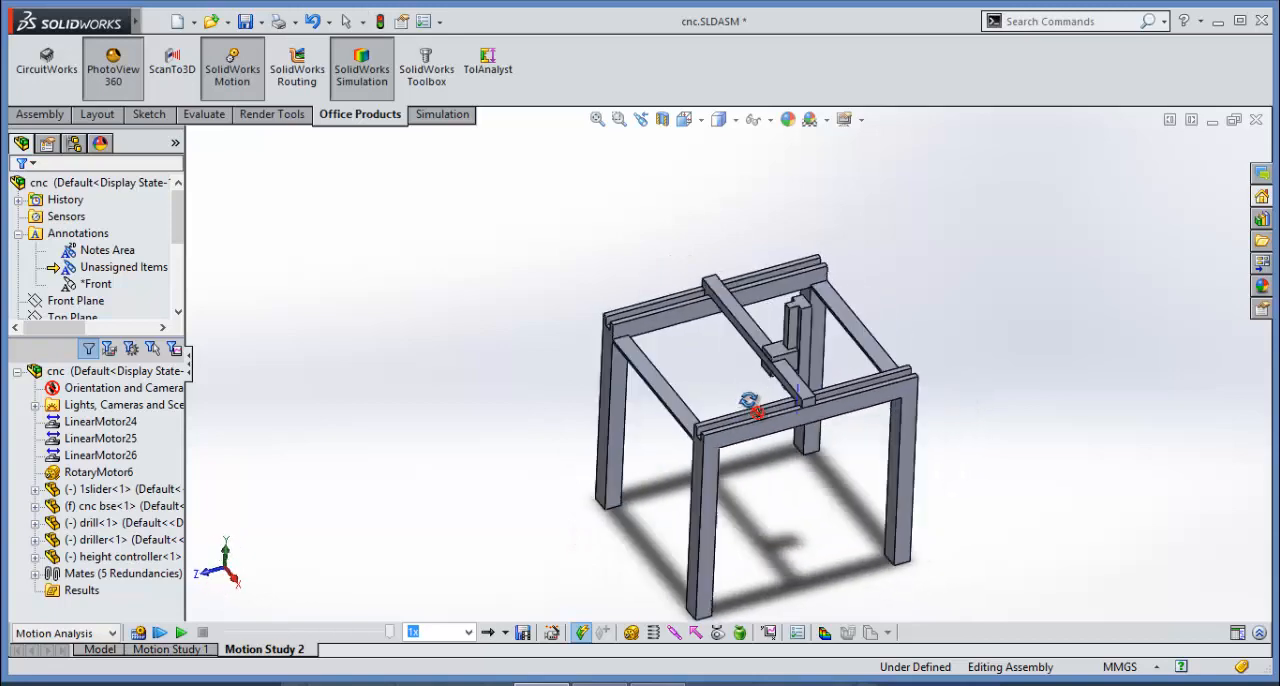
{"action": "left_click_drag", "start_coordinate": [750, 410], "coordinate": [680, 440]}
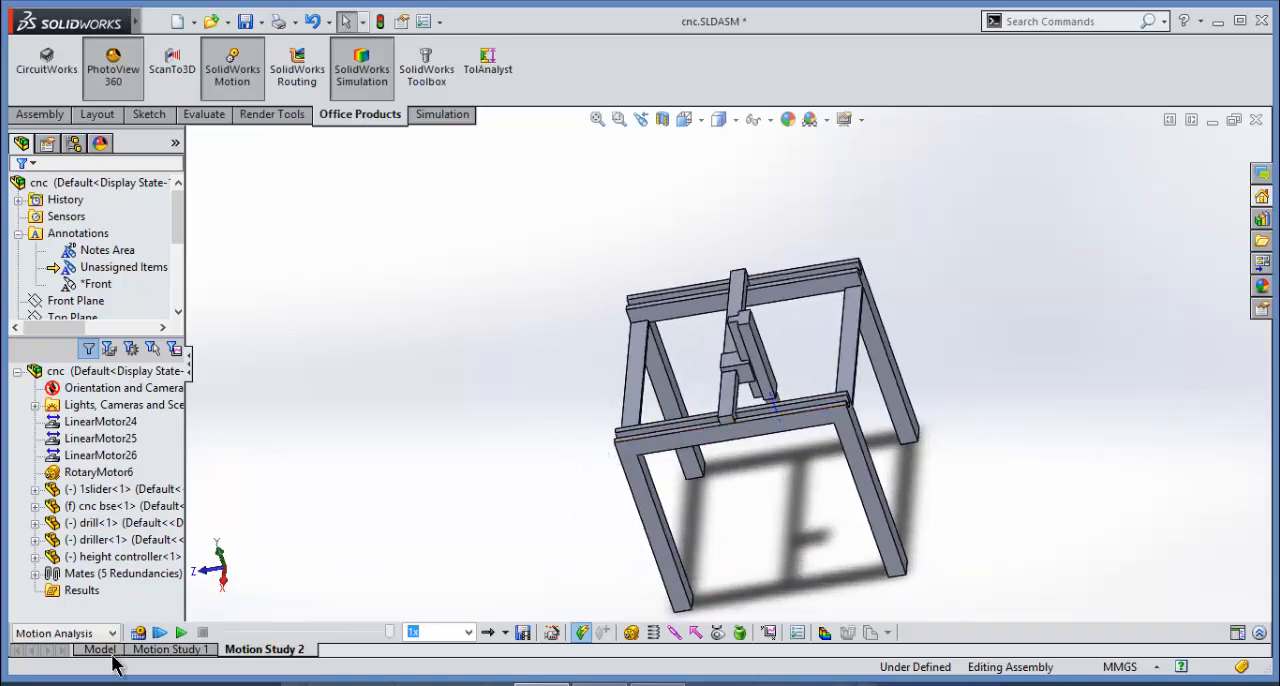
{"action": "left_click", "coordinate": [98, 649]}
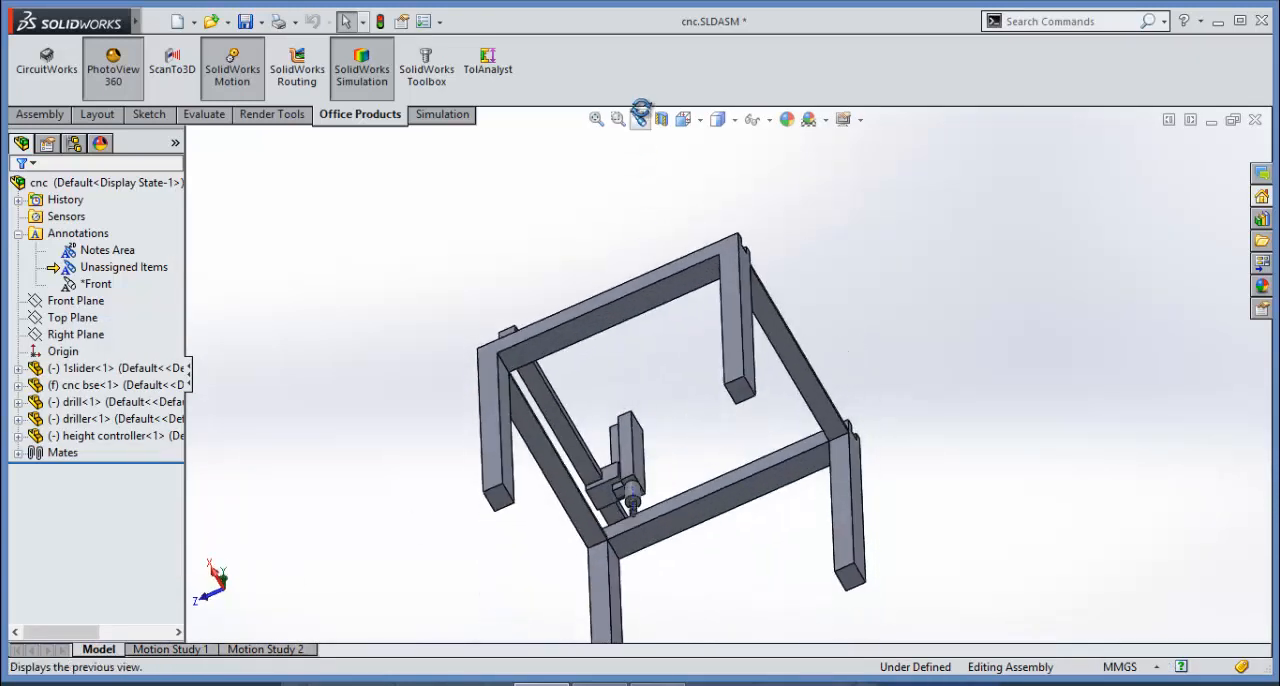
Create reference plane PLANE1 offset 200 mm from the cnc base face
{"action": "left_click", "coordinate": [39, 114]}
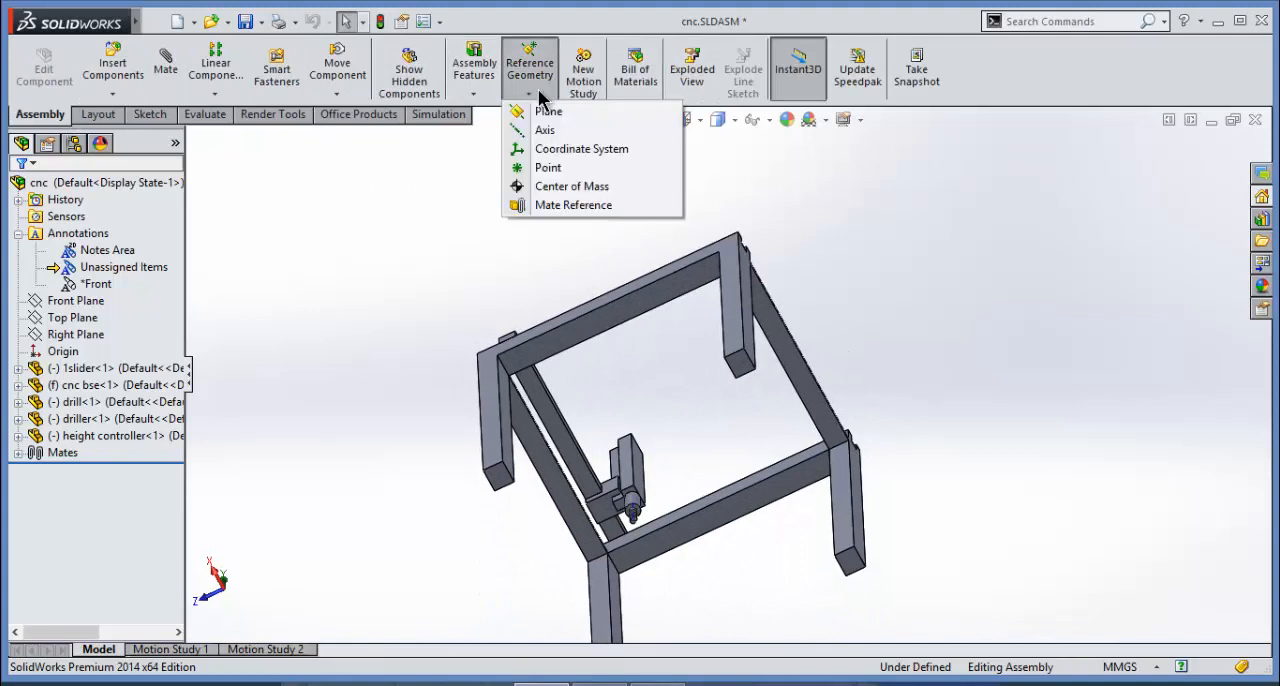
{"action": "left_click", "coordinate": [547, 111]}
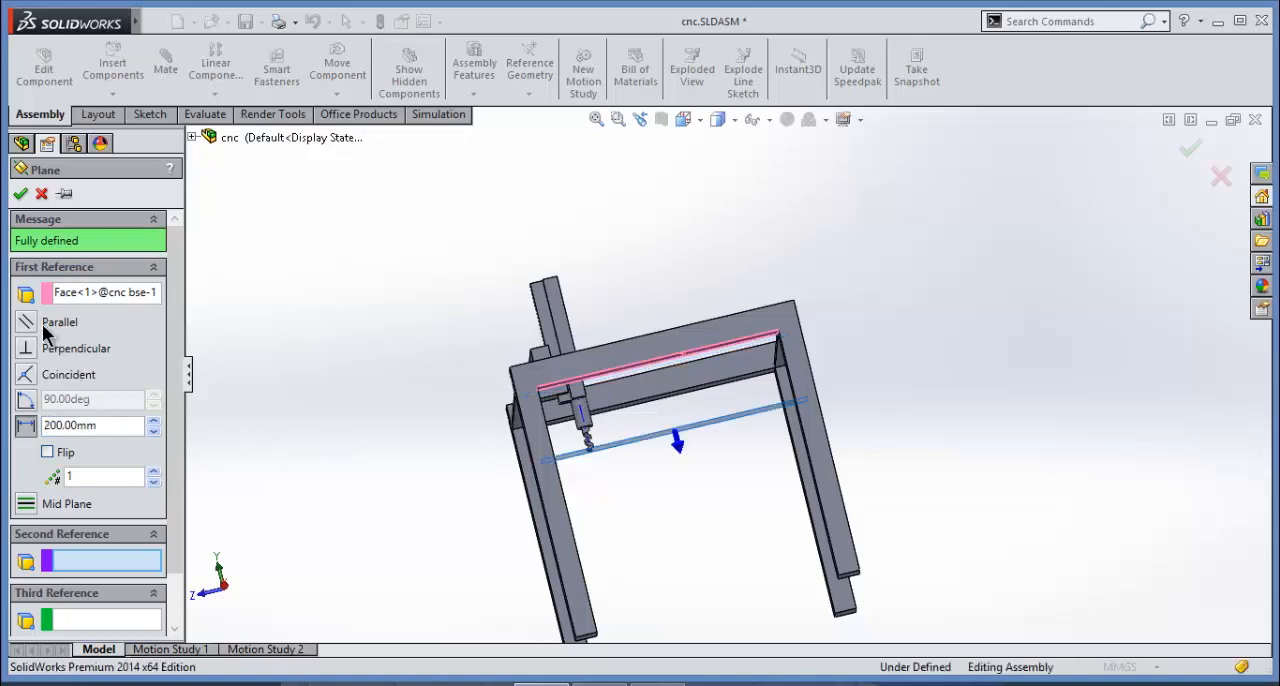
{"action": "left_click", "coordinate": [21, 193]}
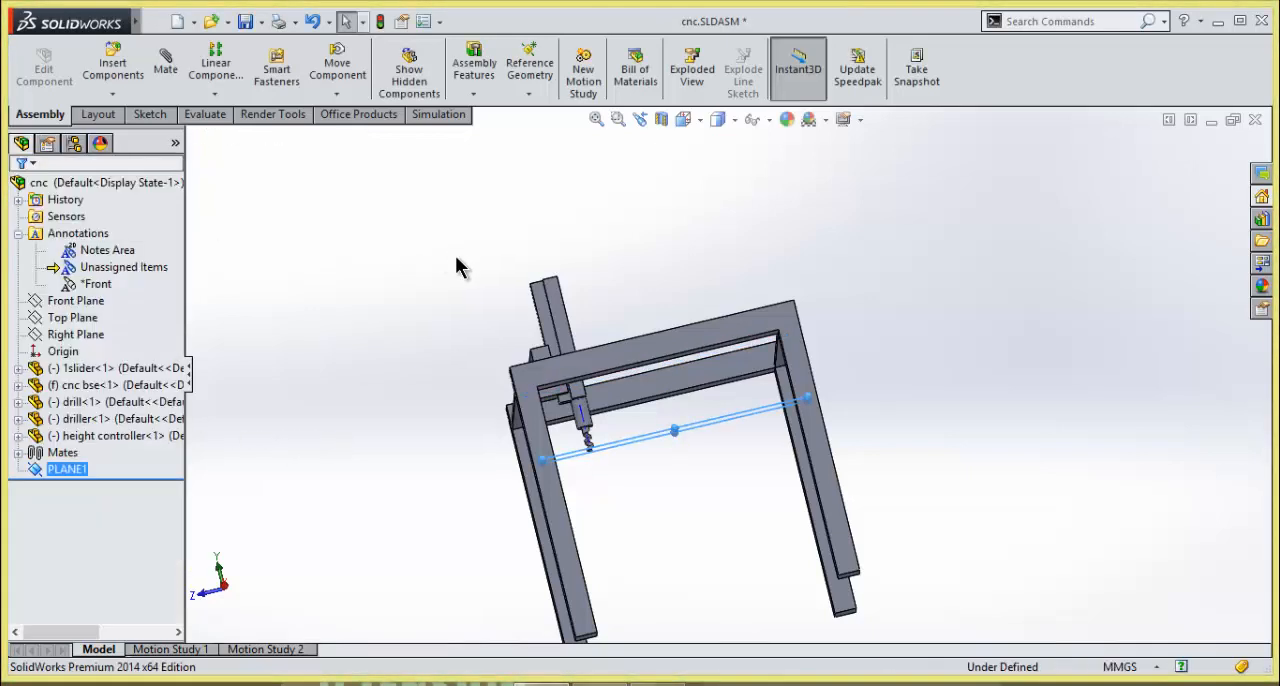
Sketch a roughly 203 mm radius circle on PLANE1 inside the gantry frame and exit the sketch
{"action": "left_click", "coordinate": [148, 114]}
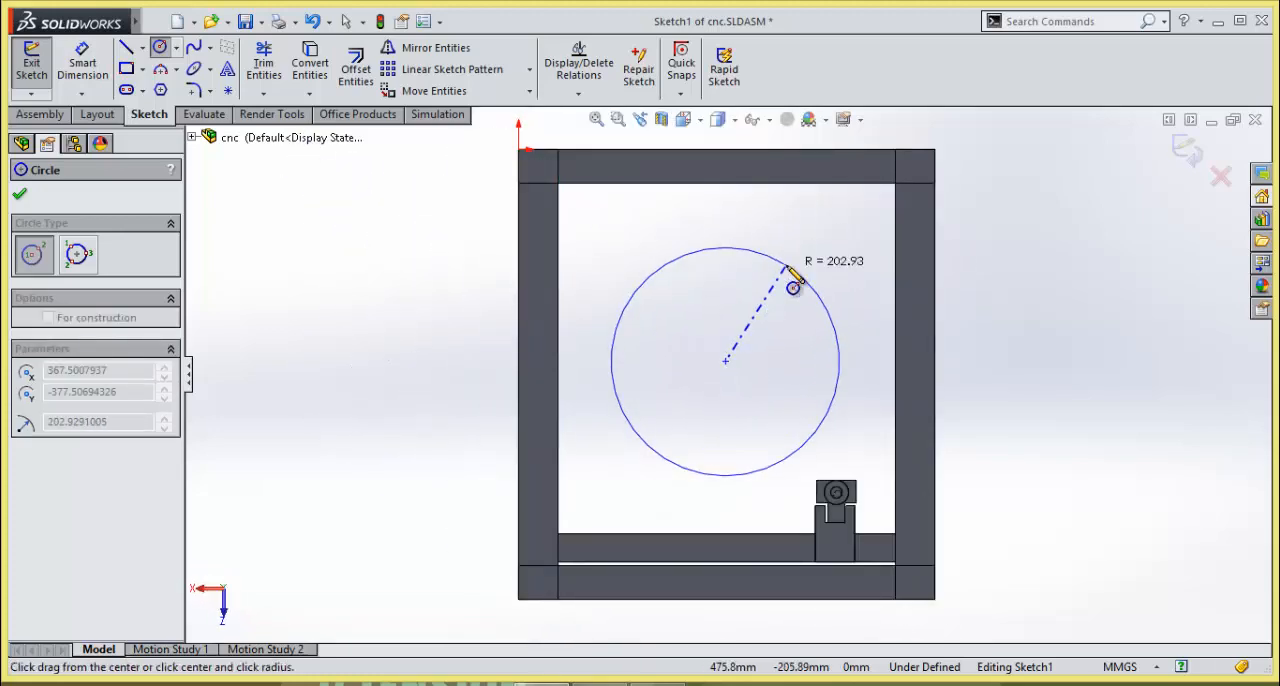
{"action": "left_click", "coordinate": [793, 288]}
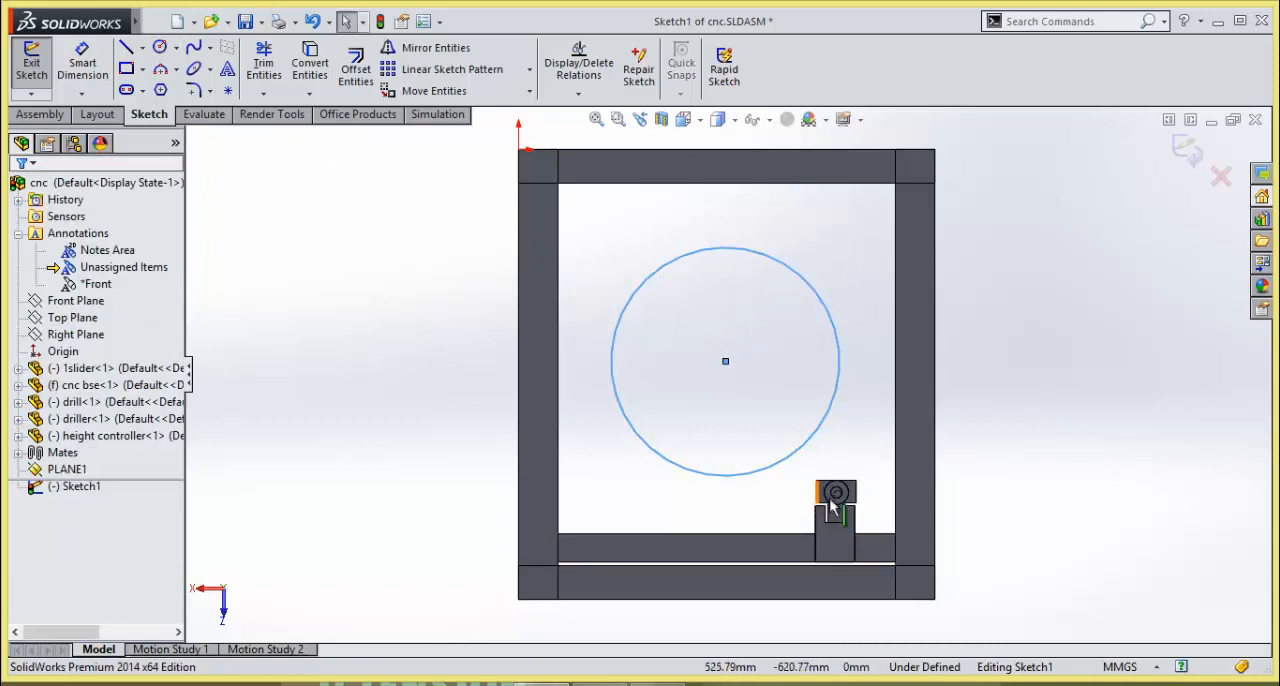
{"action": "mouse_move", "coordinate": [755, 360]}
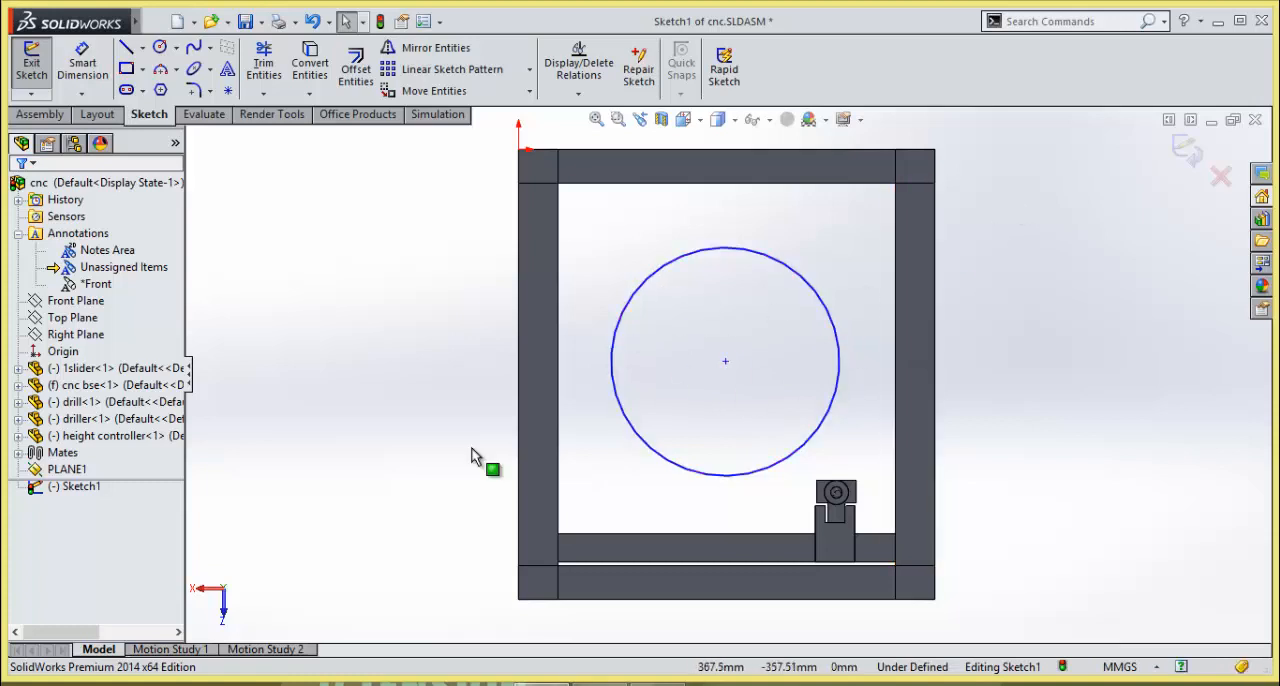
{"action": "mouse_move", "coordinate": [808, 318]}
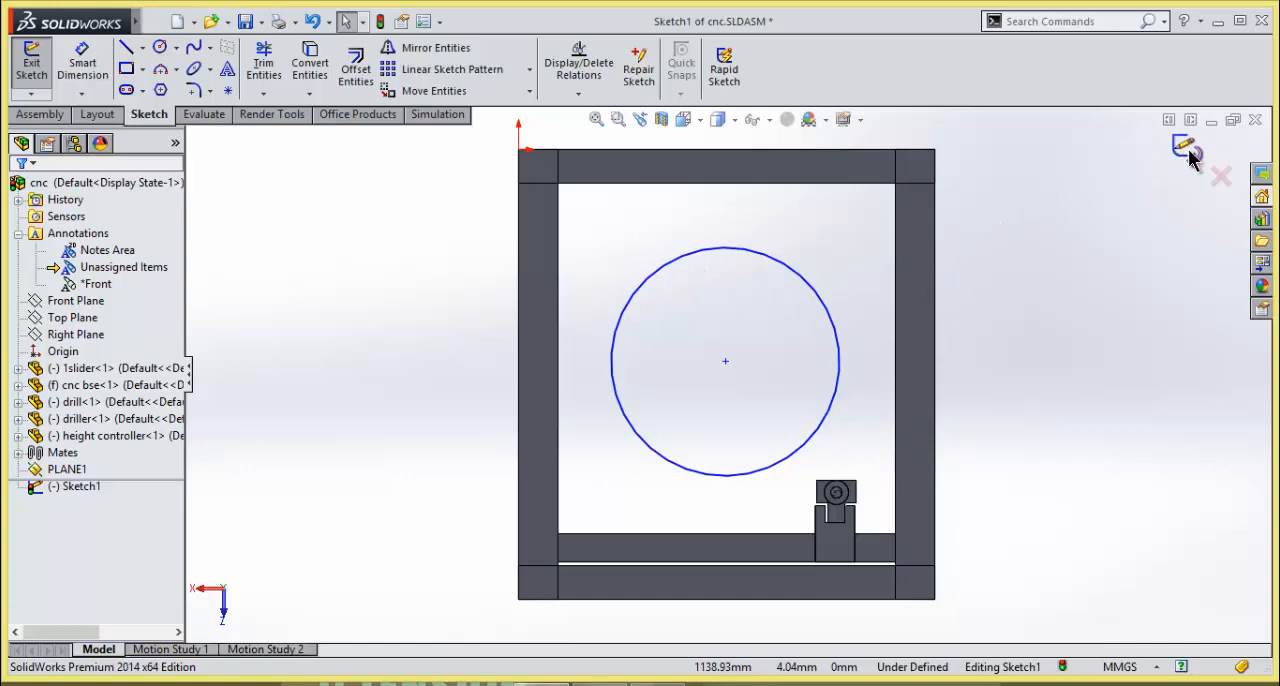
{"action": "left_click", "coordinate": [31, 62]}
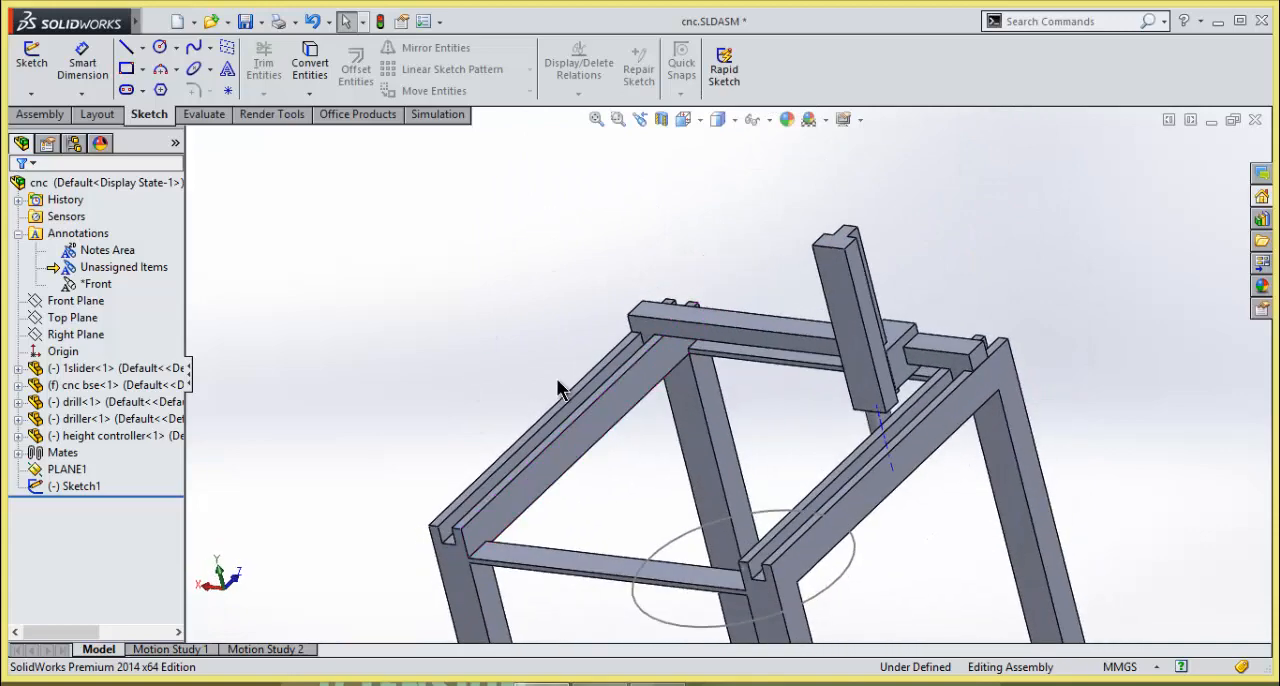
Start a new mate and choose Path Mate from the Advanced Mates group
{"action": "left_click", "coordinate": [39, 114]}
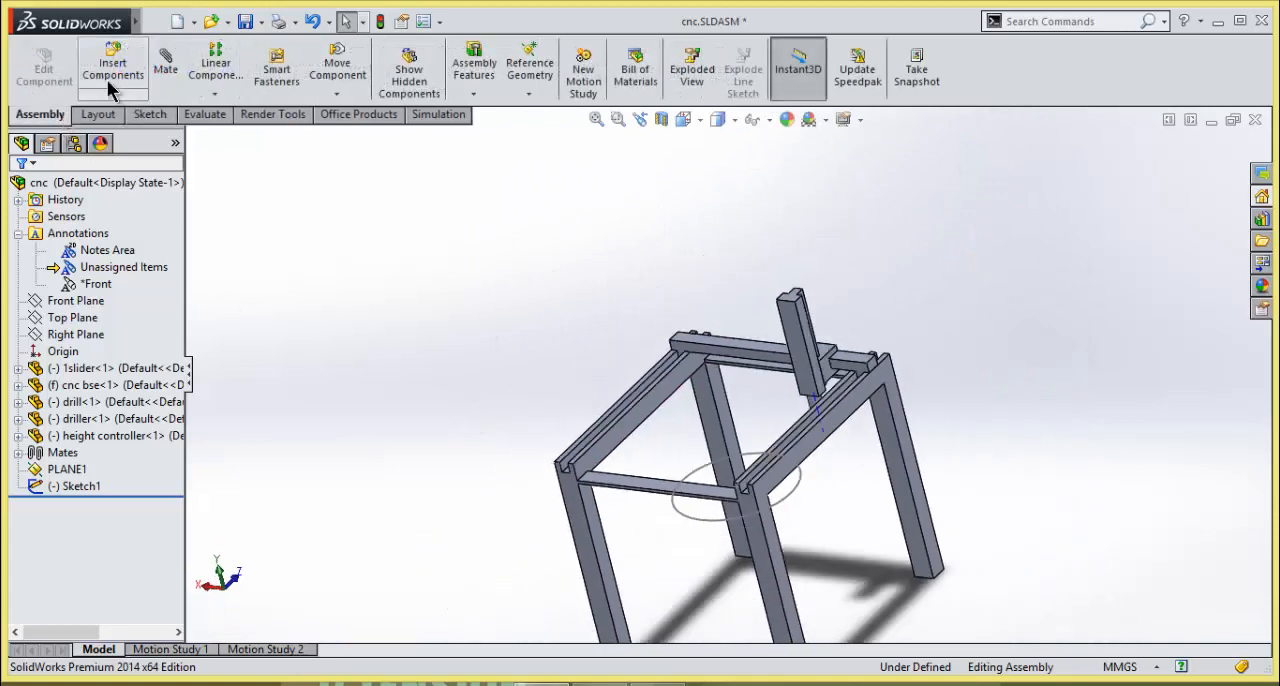
{"action": "left_click", "coordinate": [165, 65]}
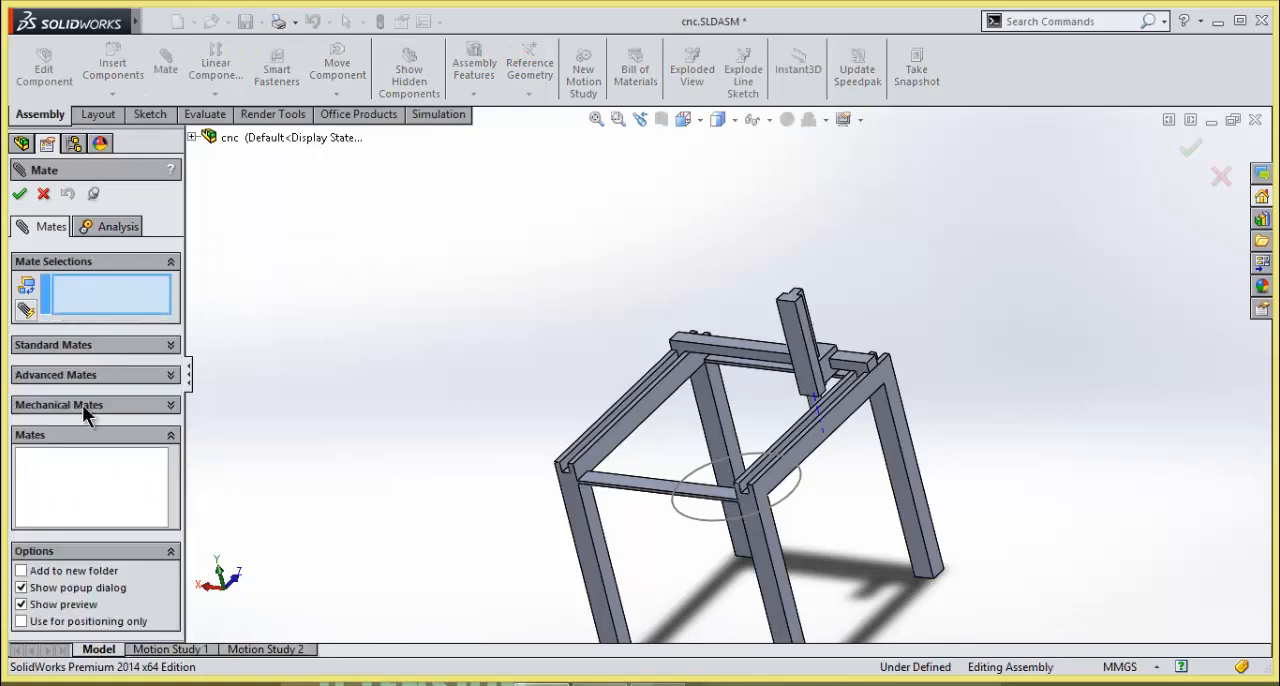
{"action": "left_click", "coordinate": [58, 404]}
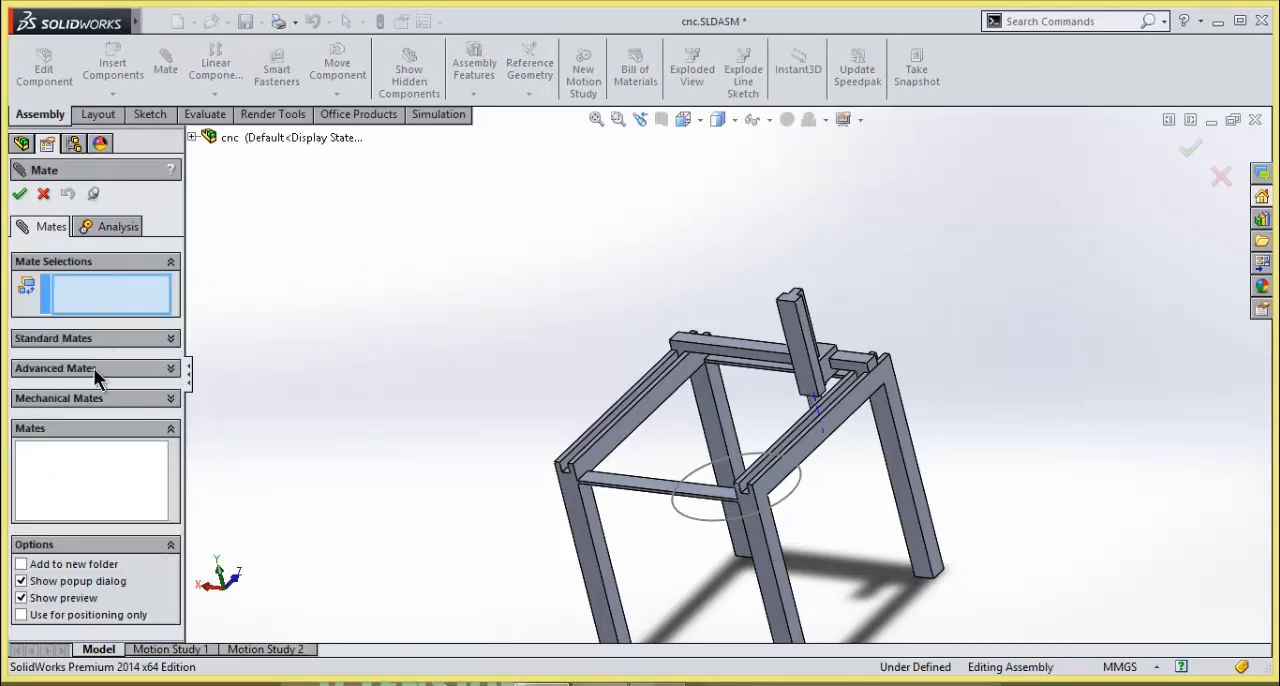
{"action": "left_click", "coordinate": [95, 368]}
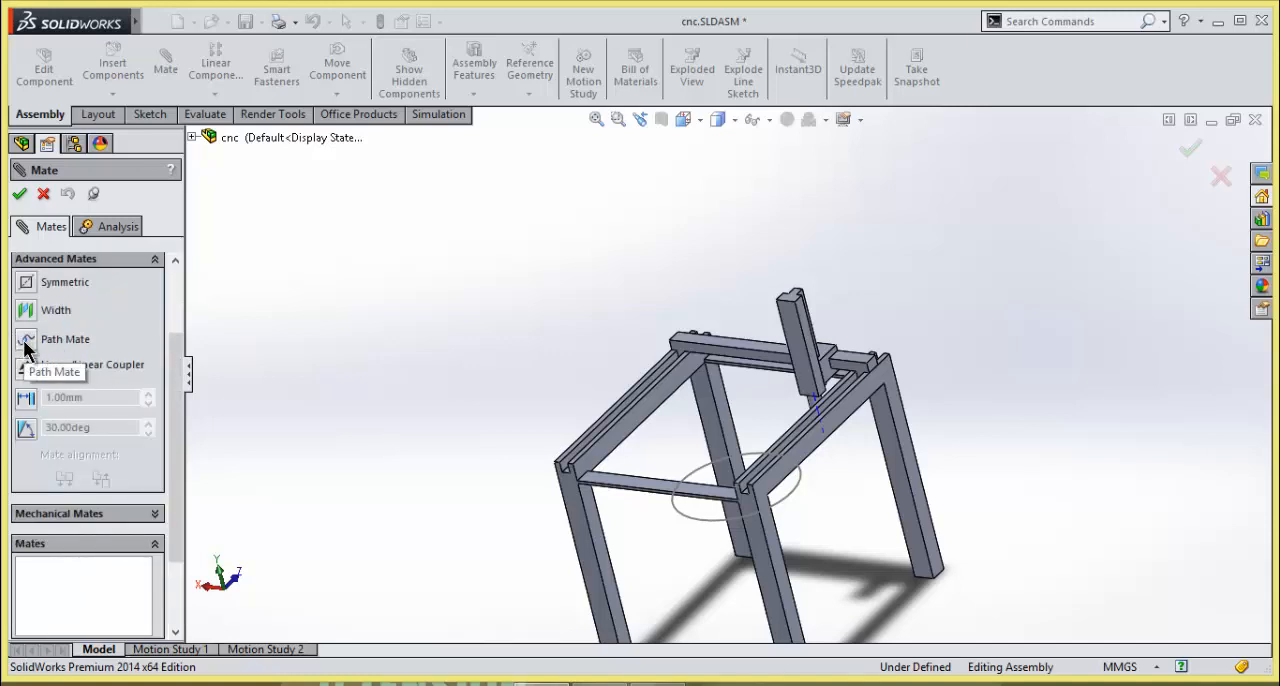
{"action": "left_click", "coordinate": [65, 339]}
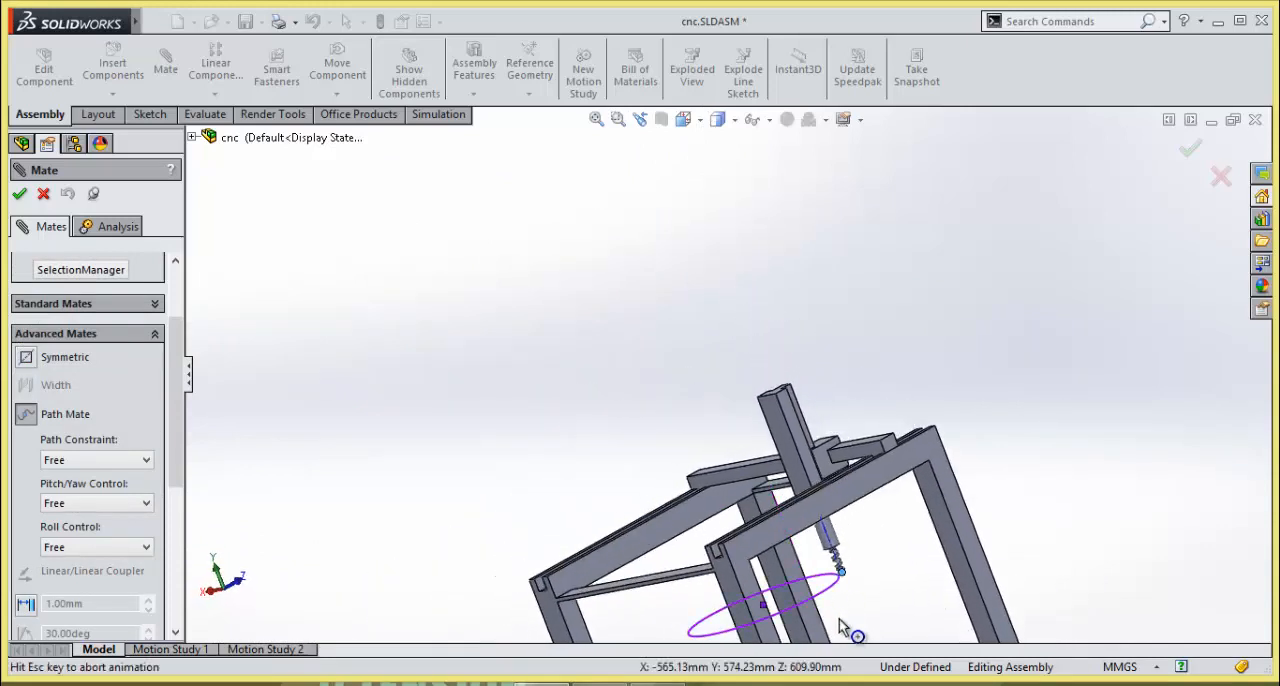
Confirm PathMate1 between the drill point and the circle sketch, then finish mating
{"action": "left_click", "coordinate": [20, 194]}
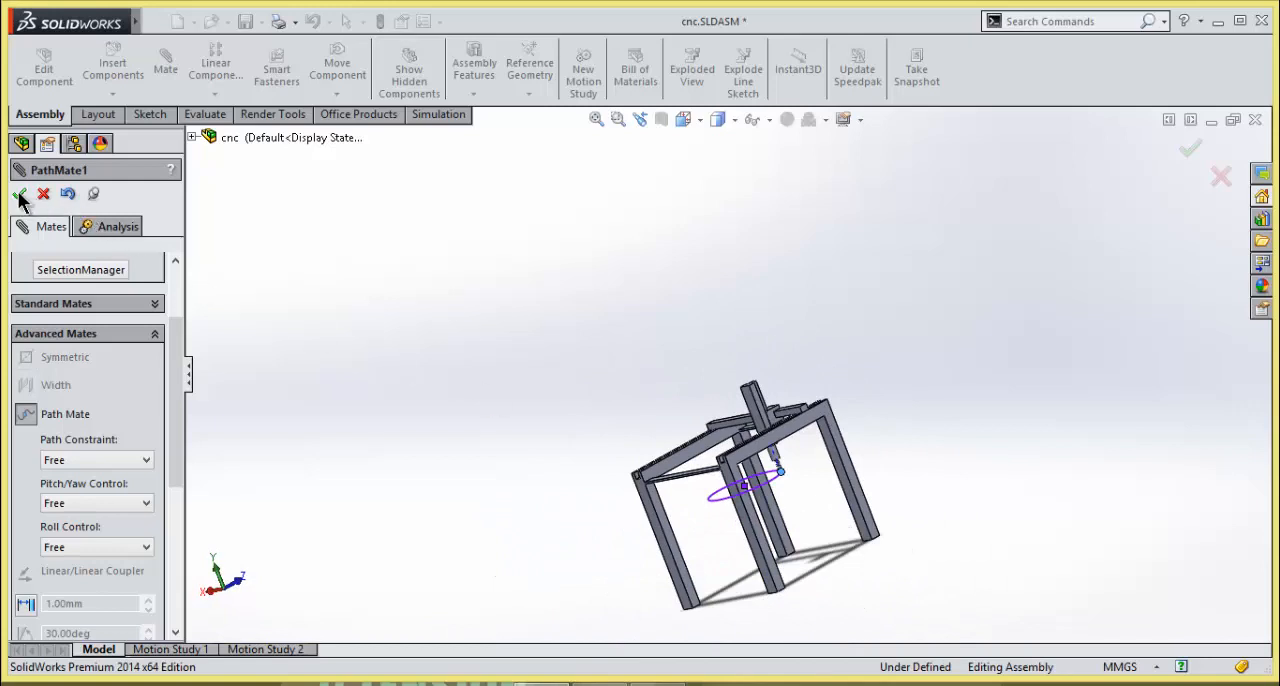
{"action": "left_click", "coordinate": [20, 194]}
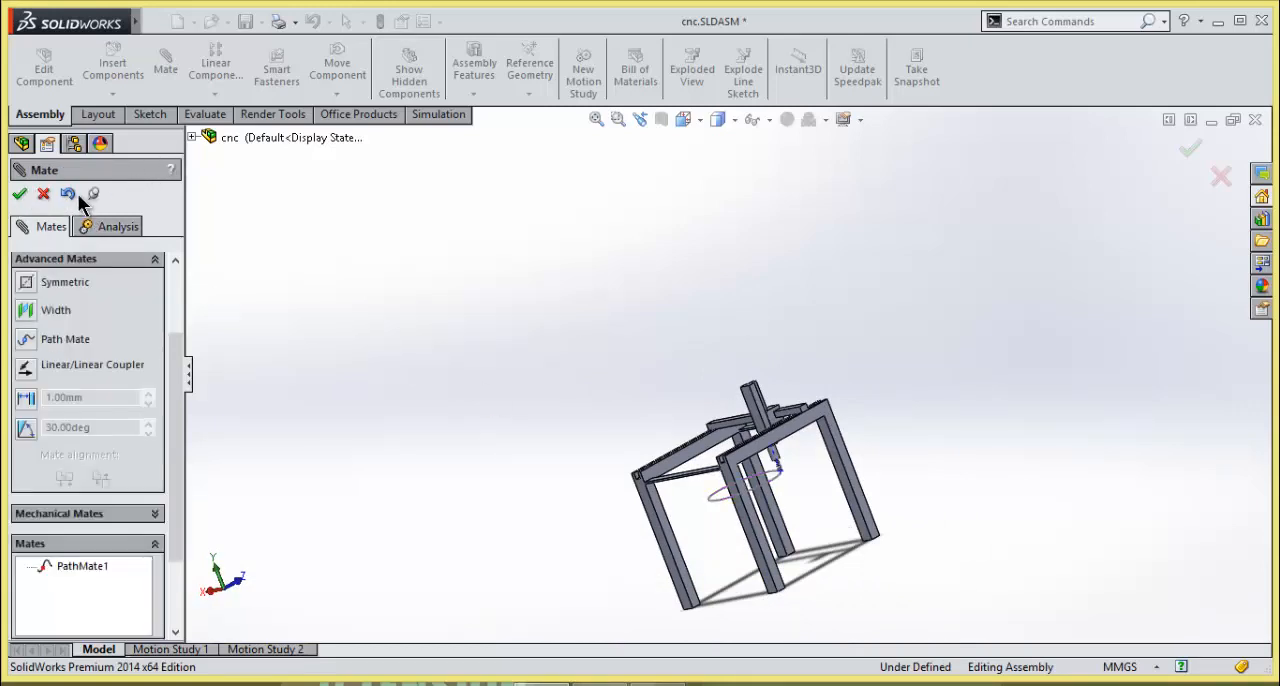
{"action": "left_click", "coordinate": [20, 193]}
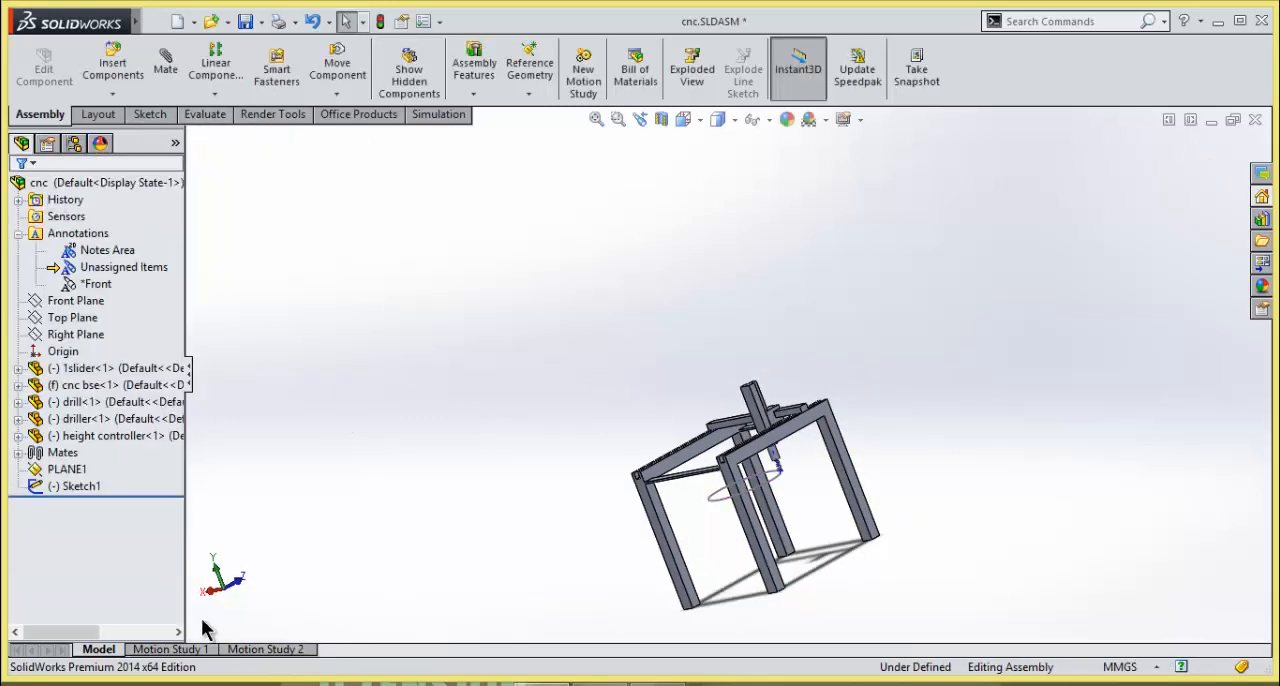
Create Motion Study 3 from the Motion Study tab and expand its timeline, dismissing the free-path warnings
{"action": "left_click", "coordinate": [170, 649]}
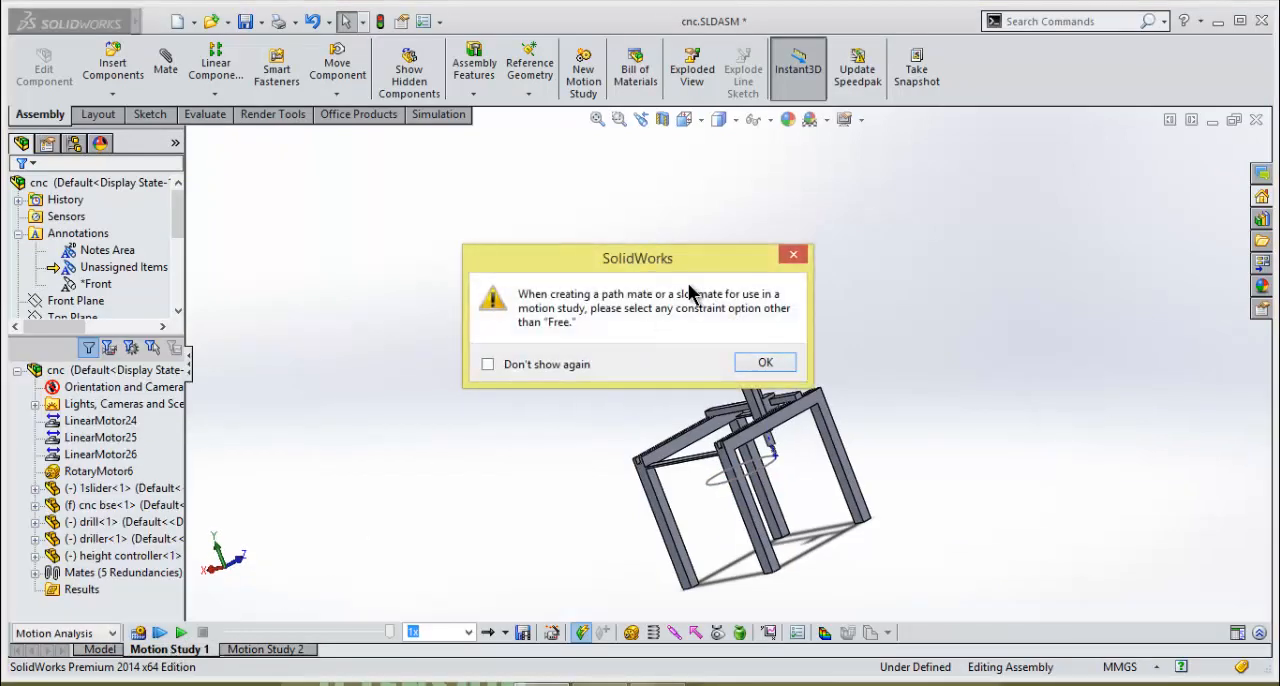
{"action": "left_click", "coordinate": [765, 362]}
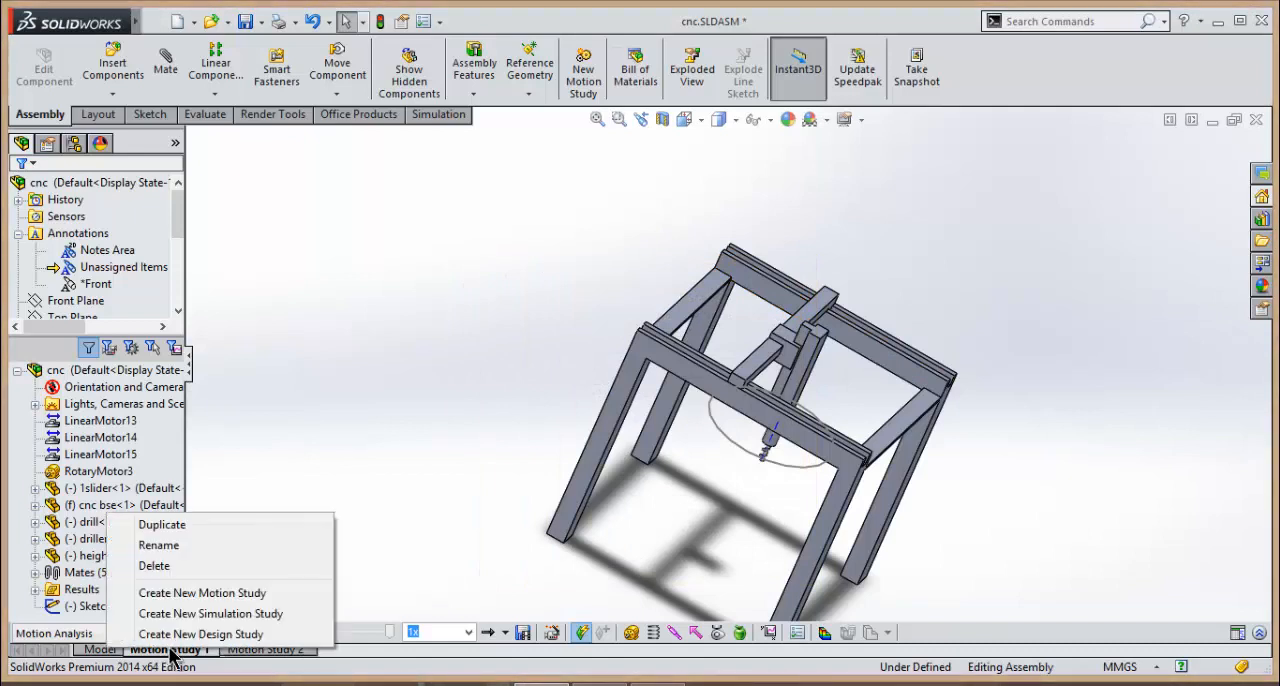
{"action": "left_click", "coordinate": [202, 592]}
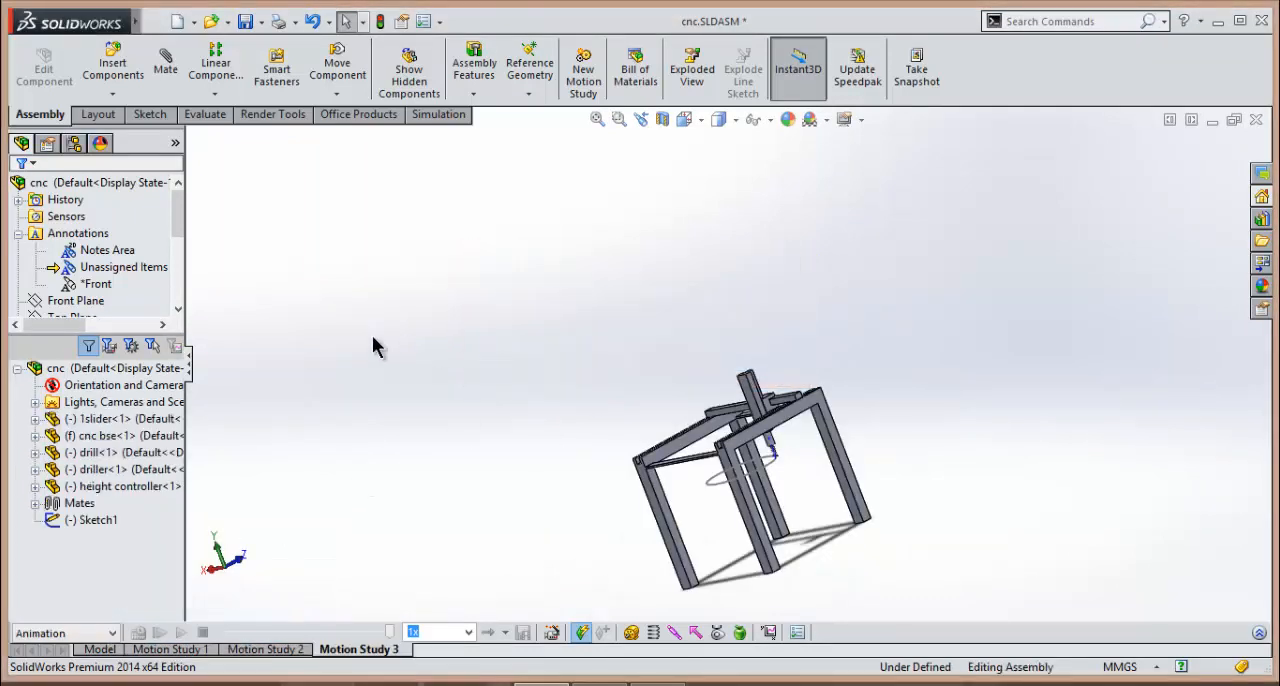
{"action": "left_click", "coordinate": [75, 300]}
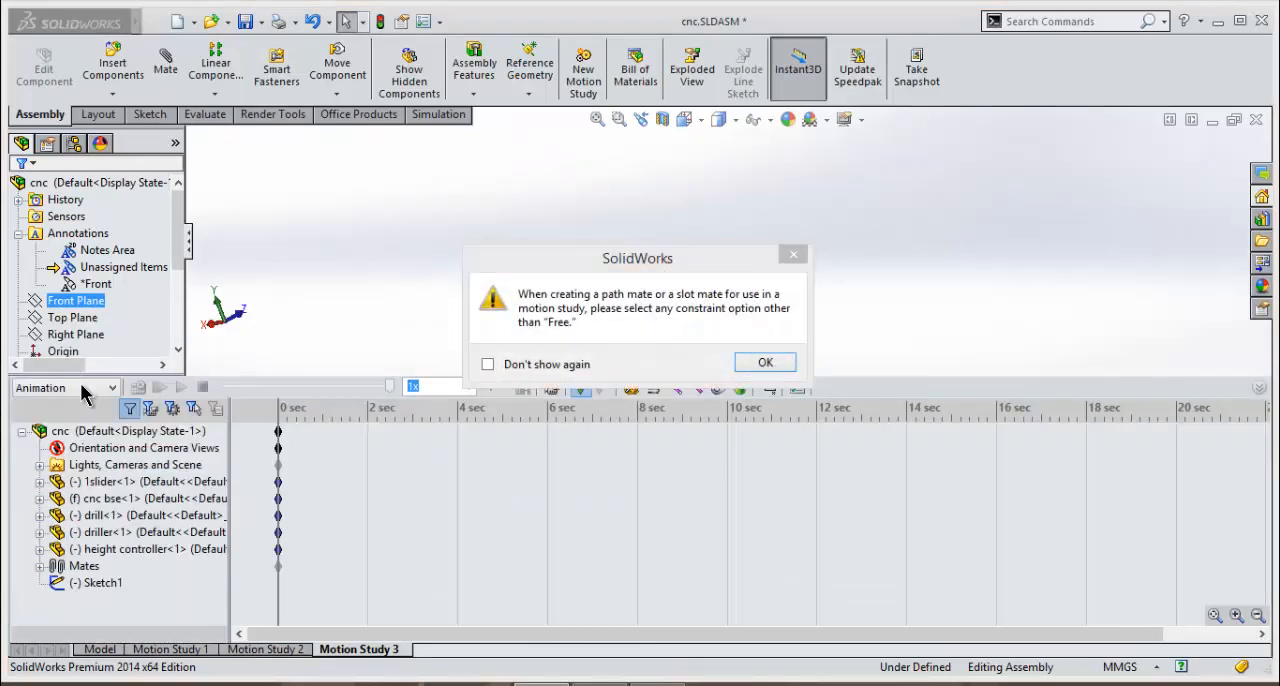
{"action": "left_click", "coordinate": [764, 362]}
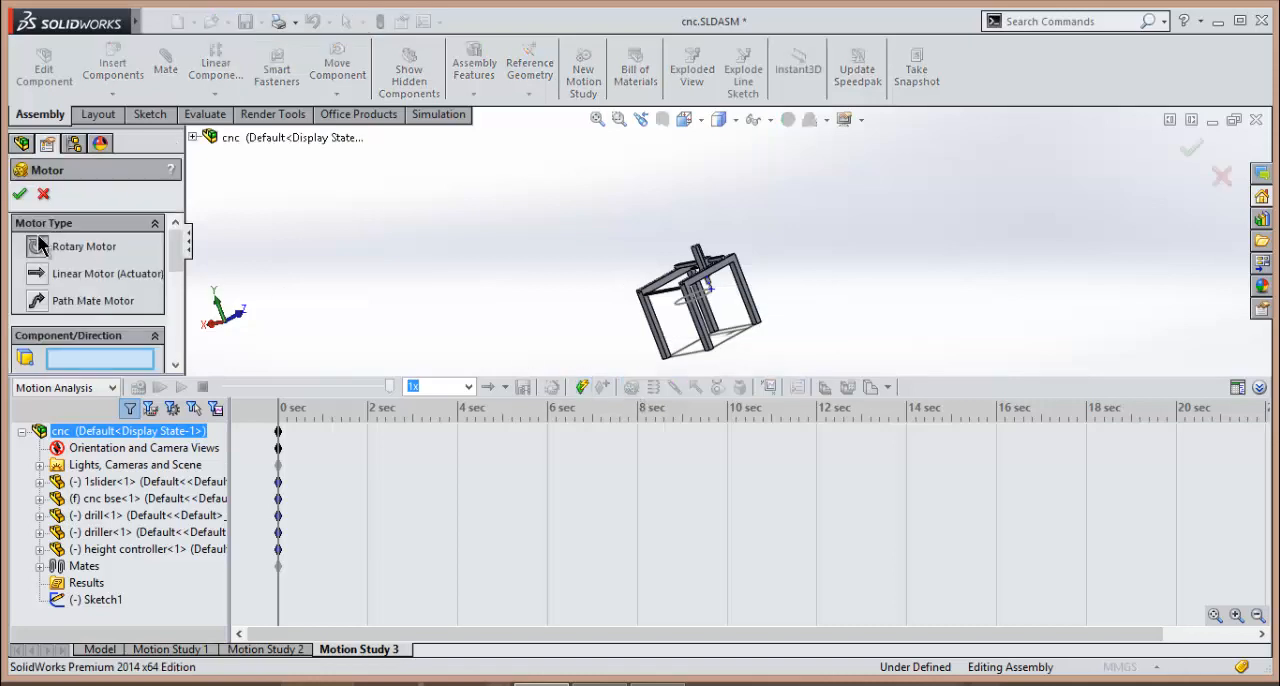
{"action": "mouse_move", "coordinate": [40, 305]}
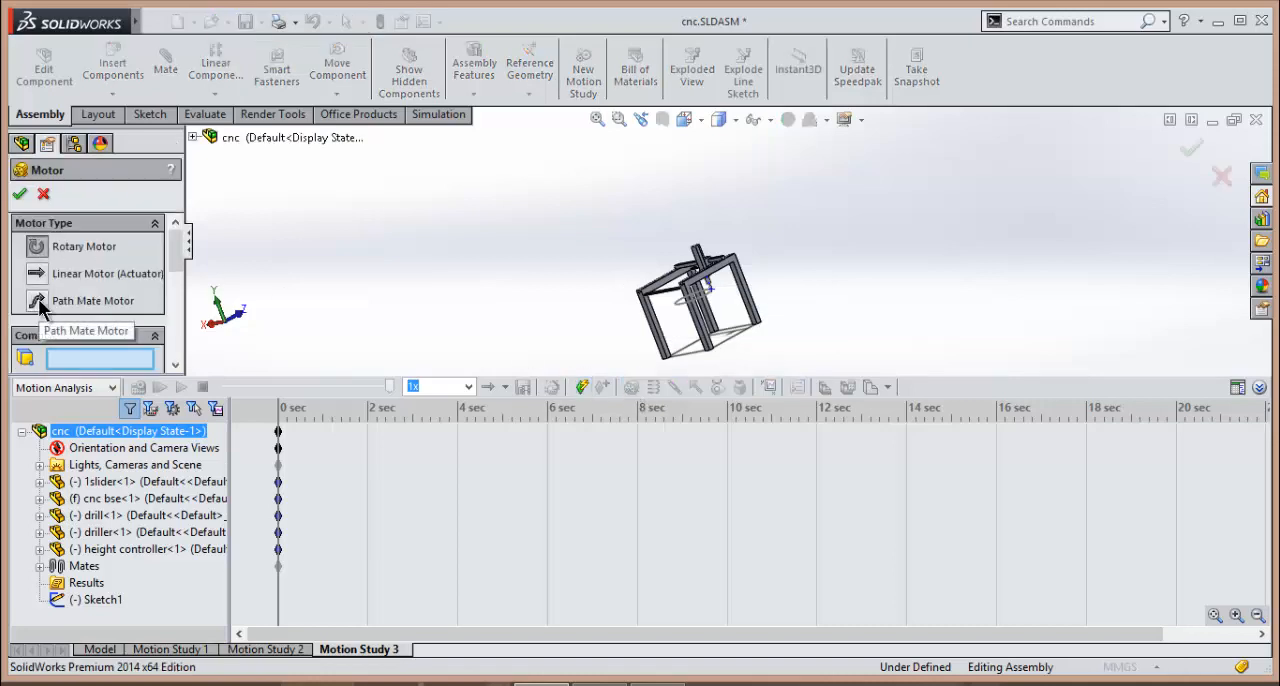
Add a path mate motor on PathMate1 with a constant speed of 30 mm/s
{"action": "left_click", "coordinate": [93, 300]}
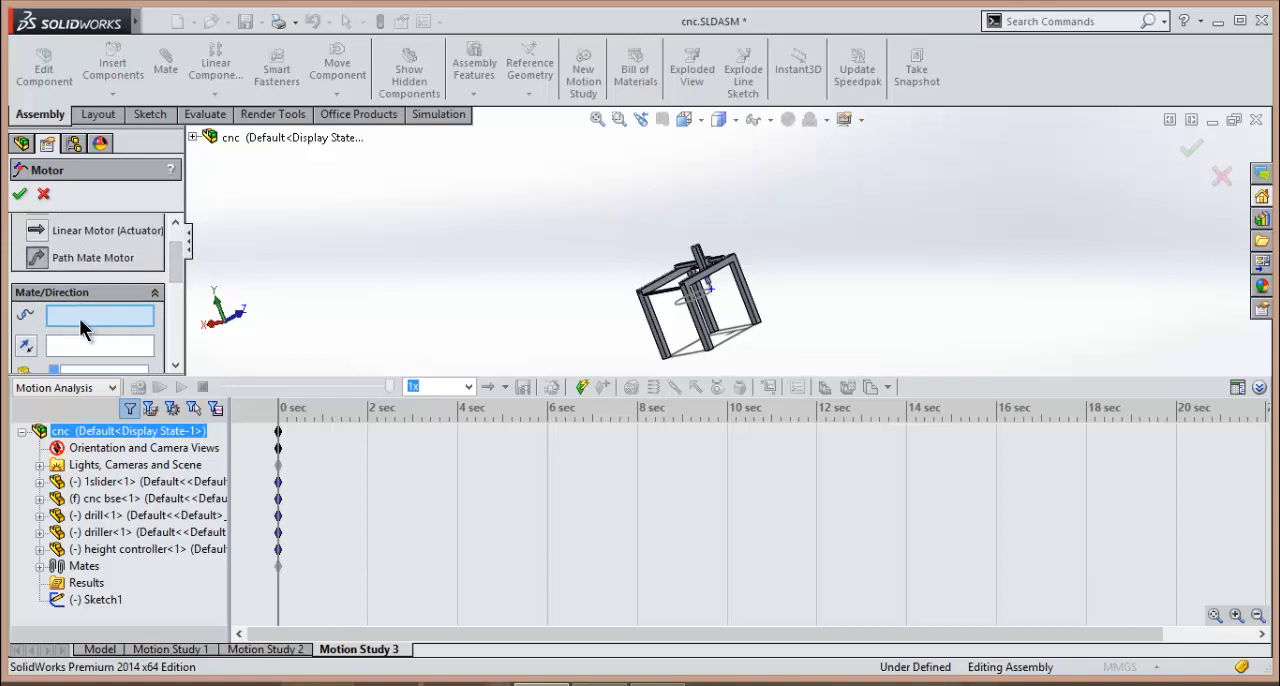
{"action": "mouse_move", "coordinate": [250, 338]}
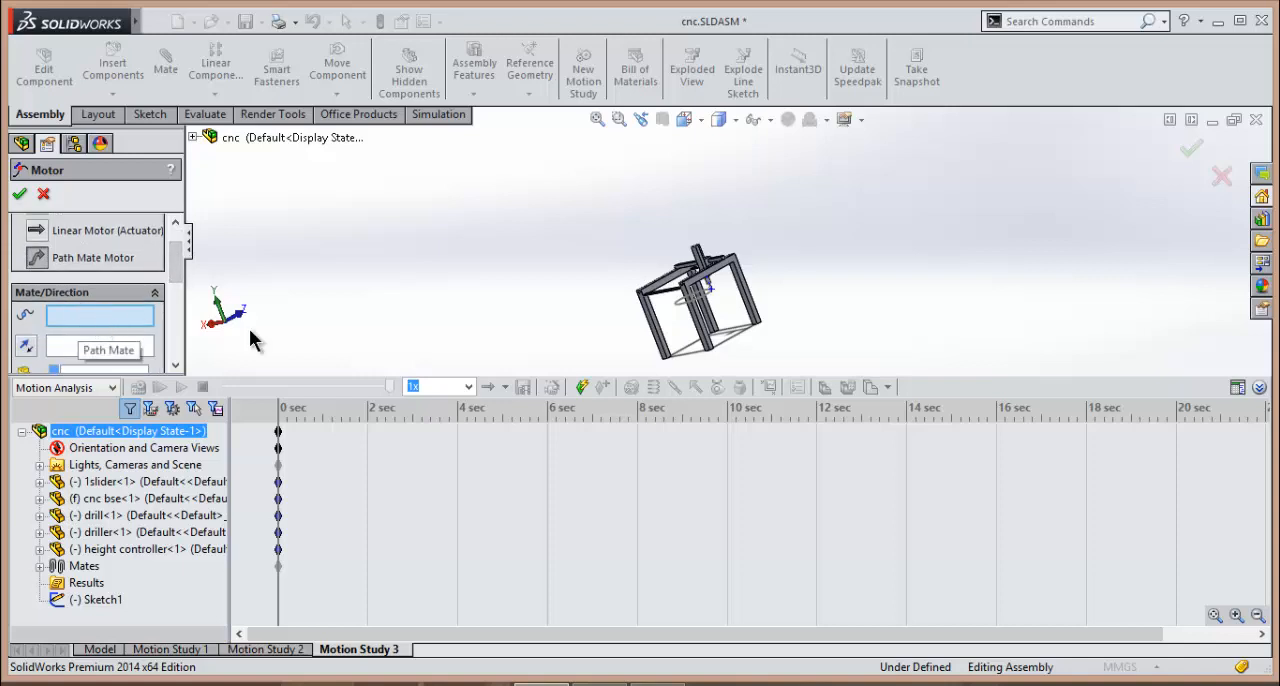
{"action": "left_click", "coordinate": [108, 349]}
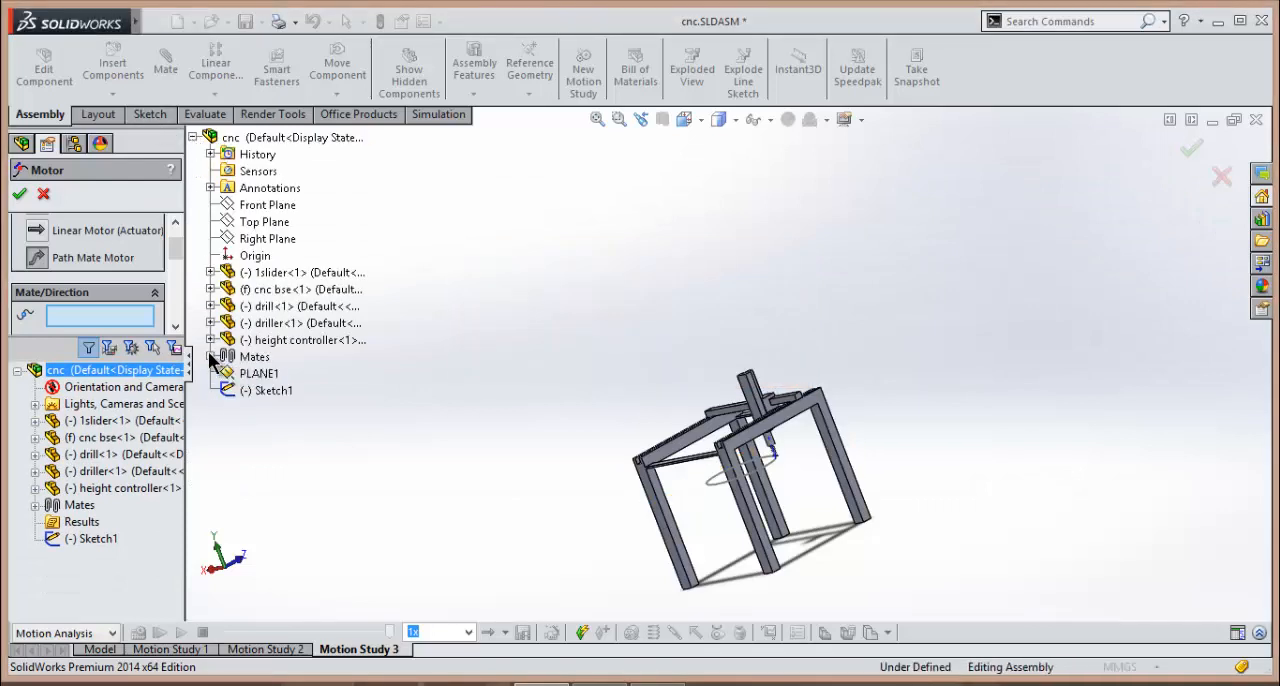
{"action": "left_click", "coordinate": [212, 357]}
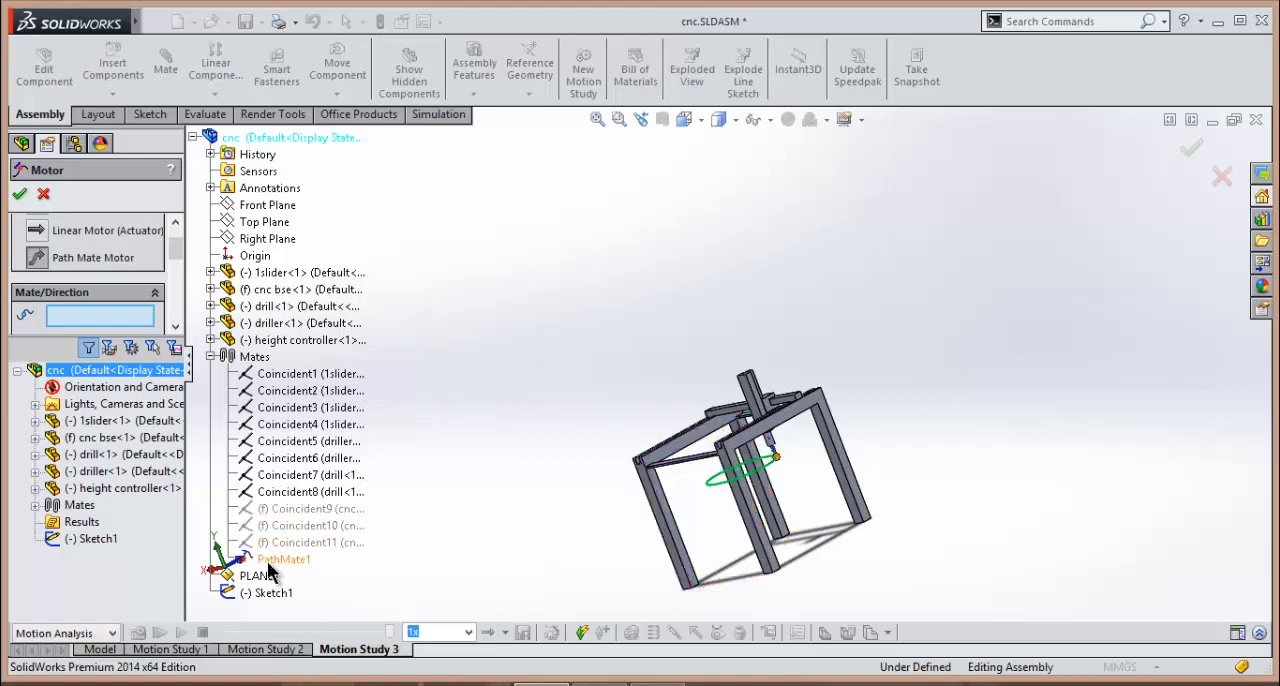
{"action": "left_click", "coordinate": [284, 559]}
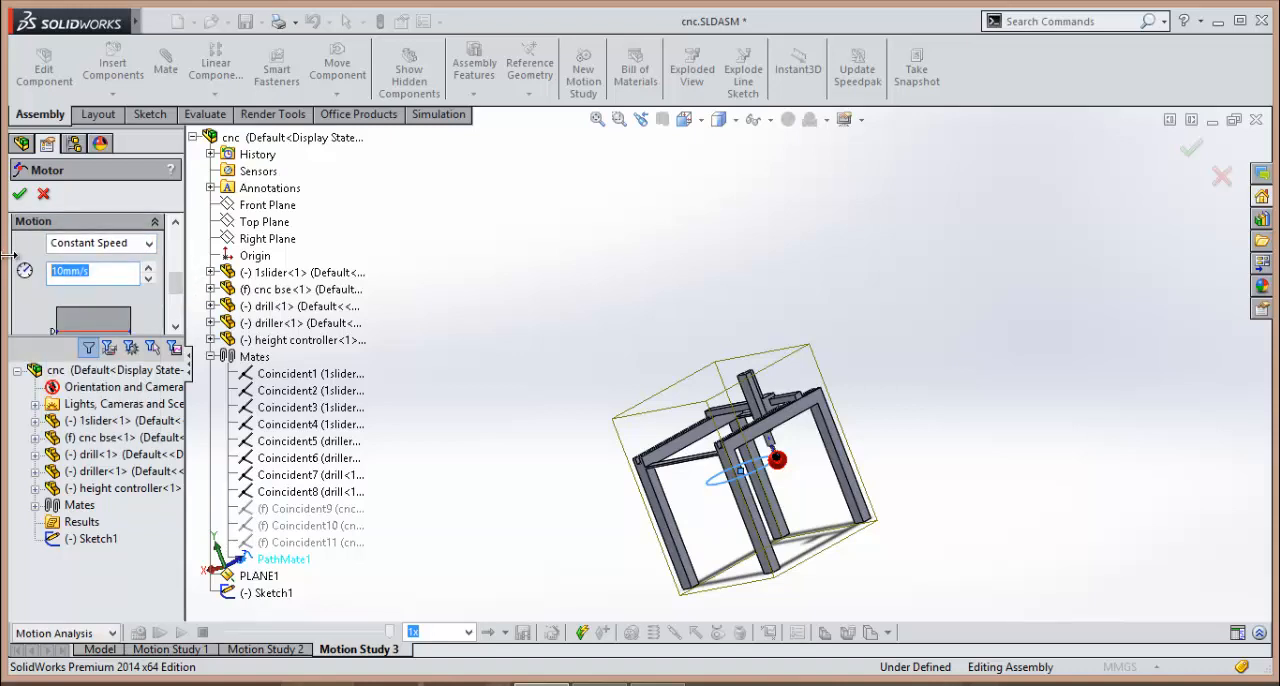
{"action": "type", "text": "30"}
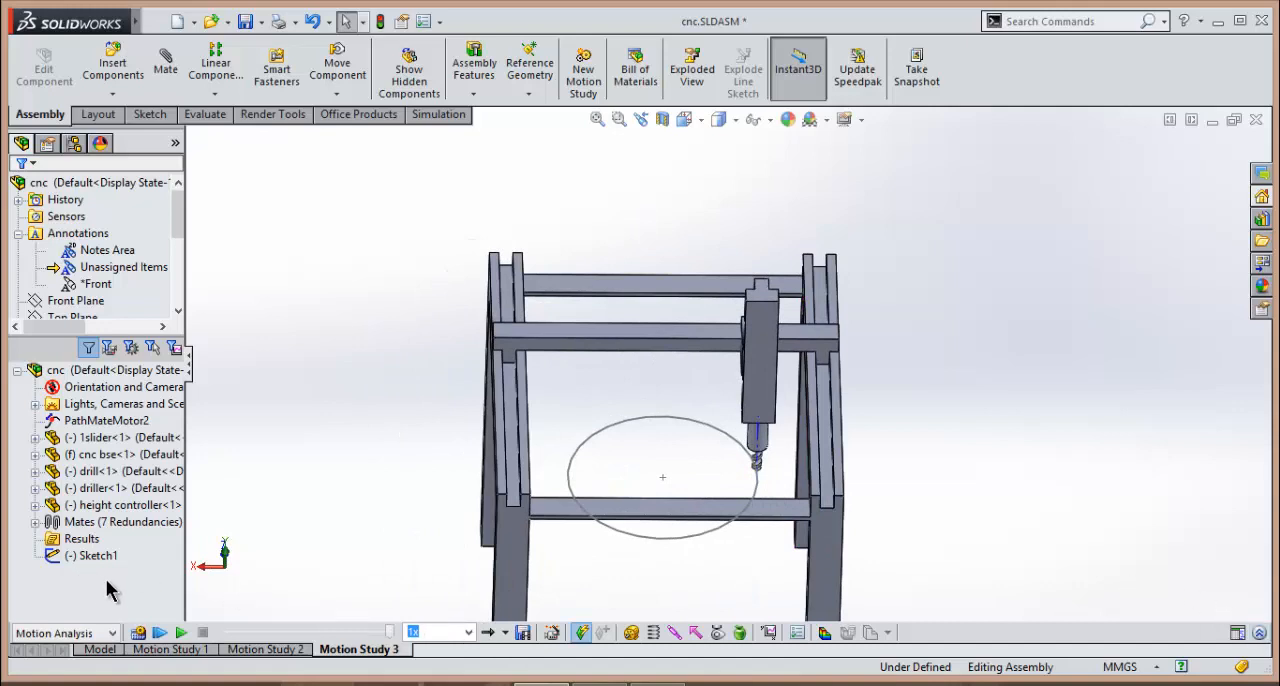
{"action": "mouse_move", "coordinate": [635, 553]}
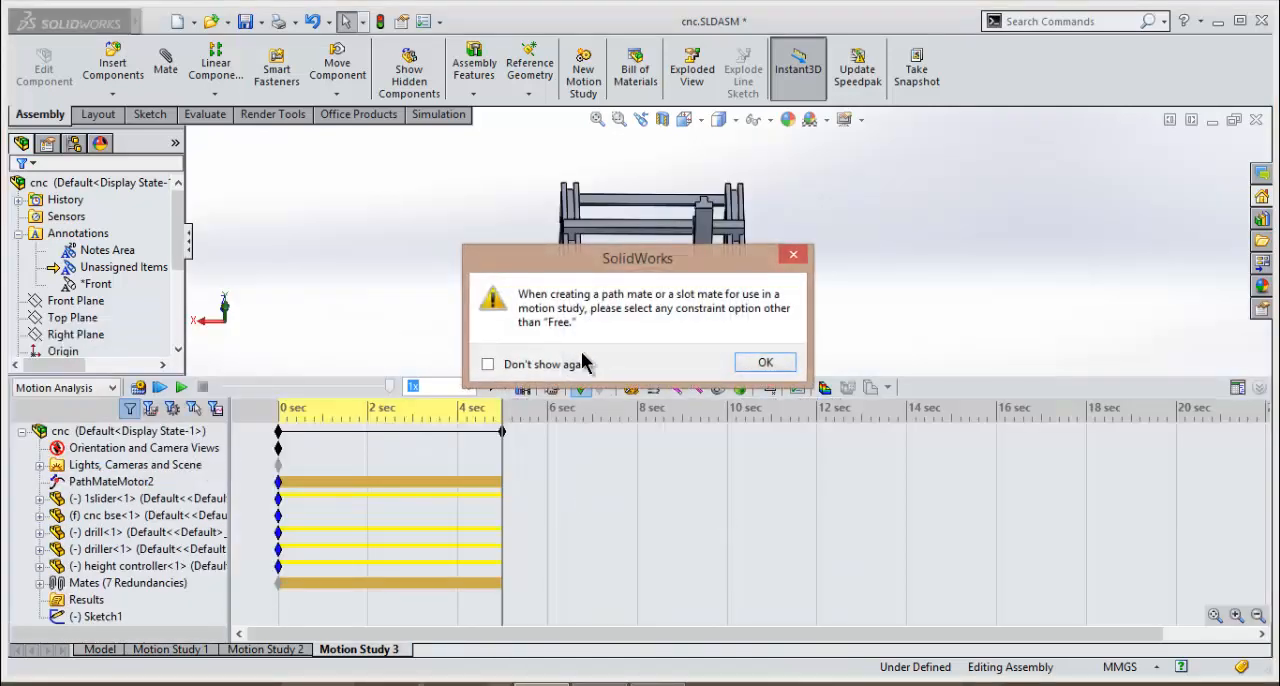
Dismiss the free-path warning, reopen PathMateMotor2's settings and play the calculated motion
{"action": "left_click", "coordinate": [764, 362]}
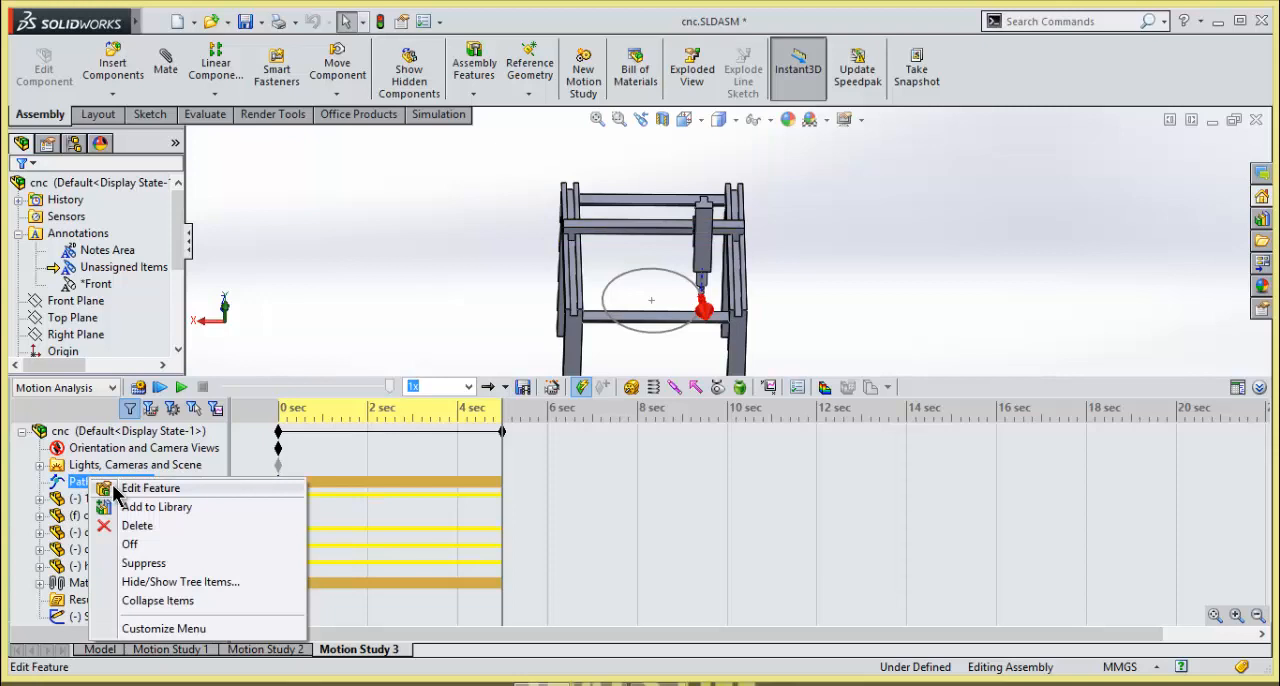
{"action": "left_click", "coordinate": [151, 487]}
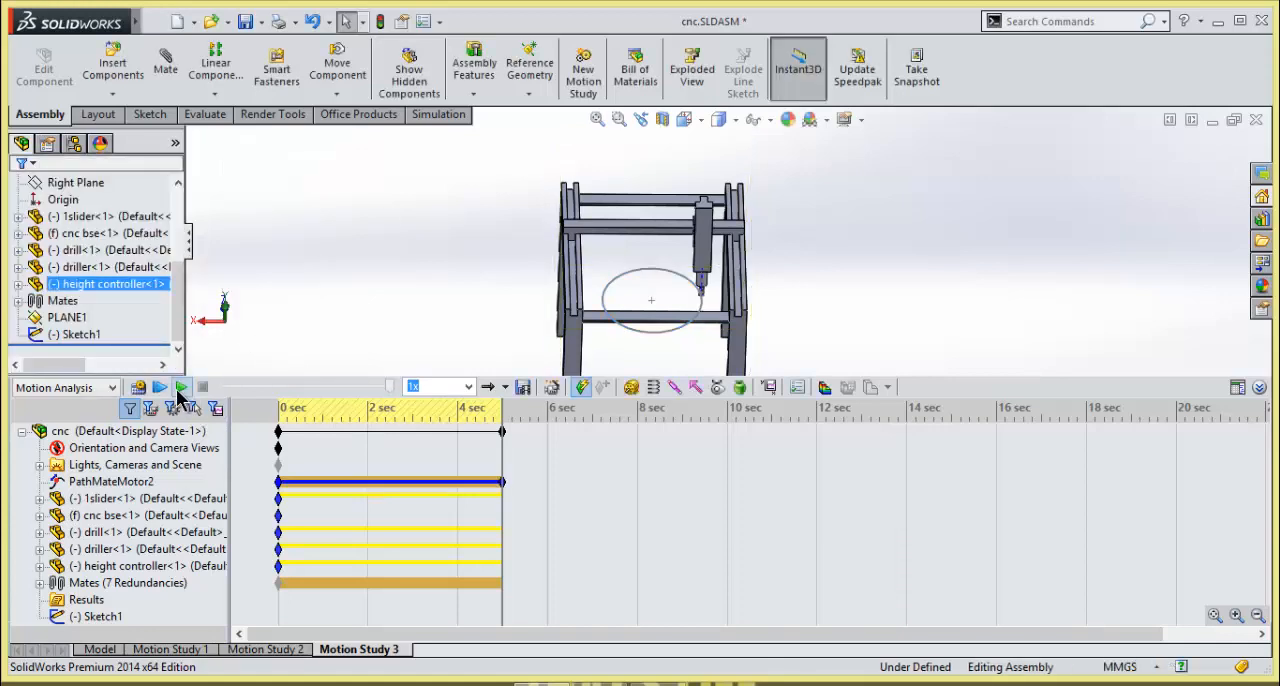
{"action": "left_click", "coordinate": [160, 387]}
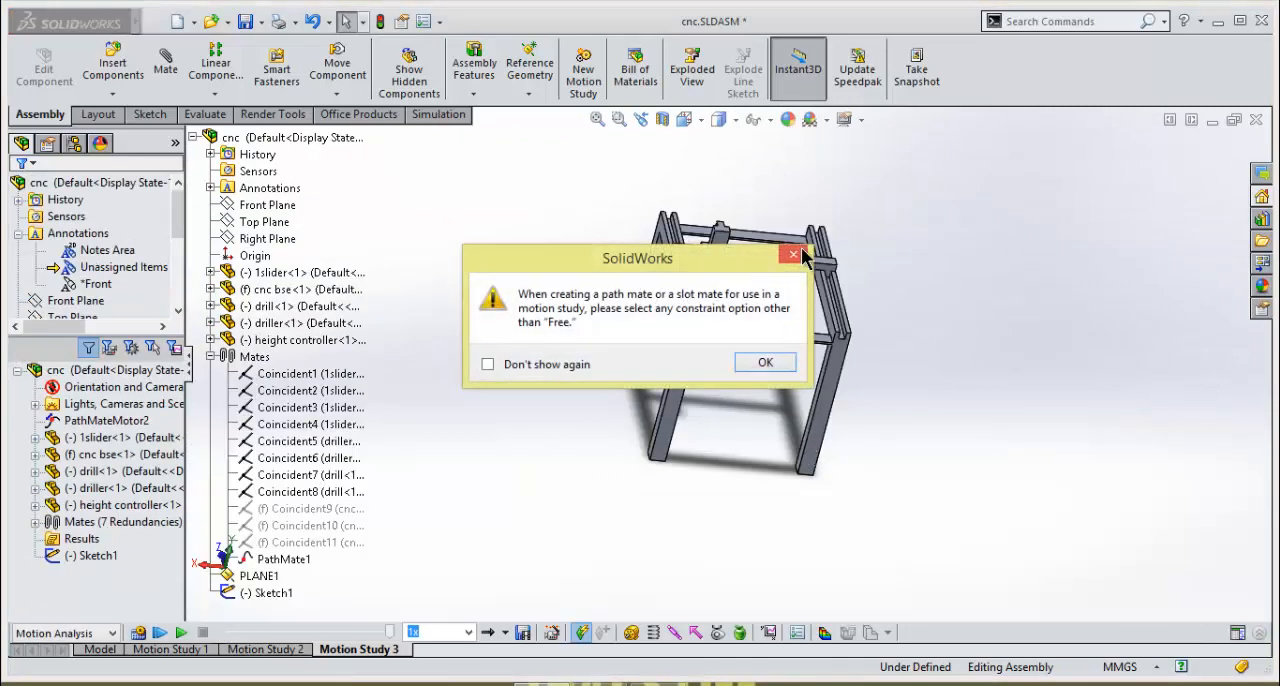
{"action": "left_click", "coordinate": [765, 362]}
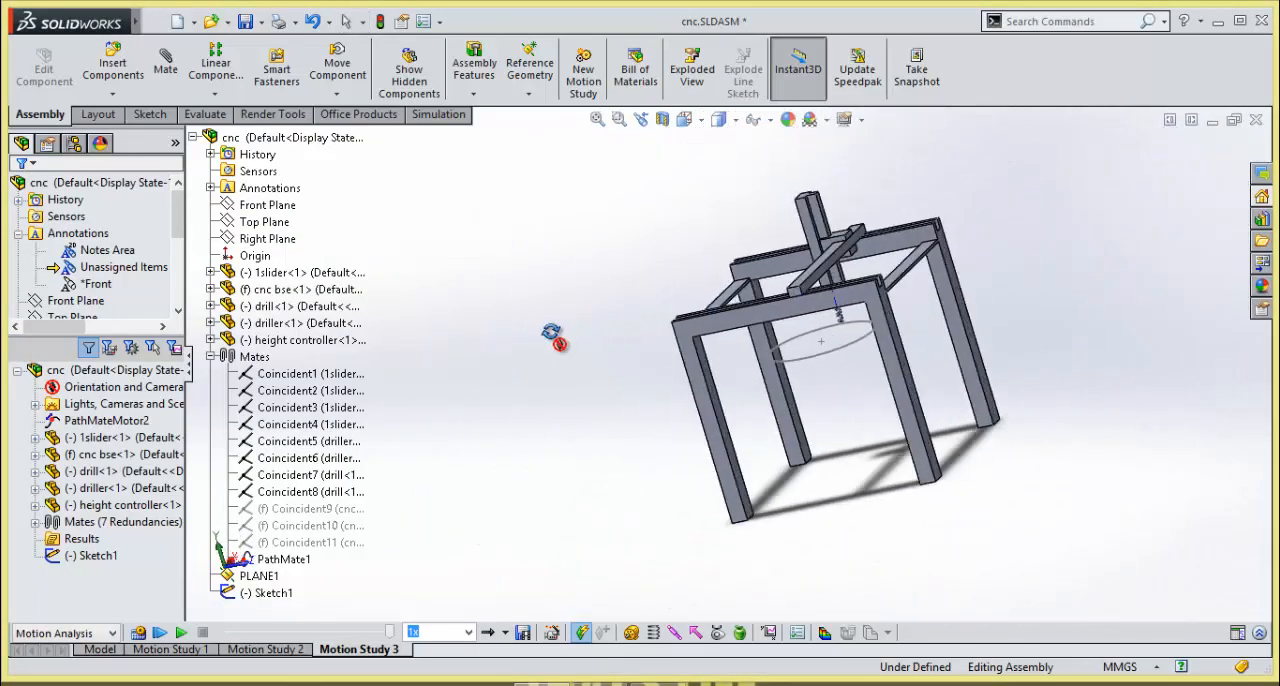
{"action": "left_click_drag", "start_coordinate": [820, 340], "coordinate": [780, 420]}
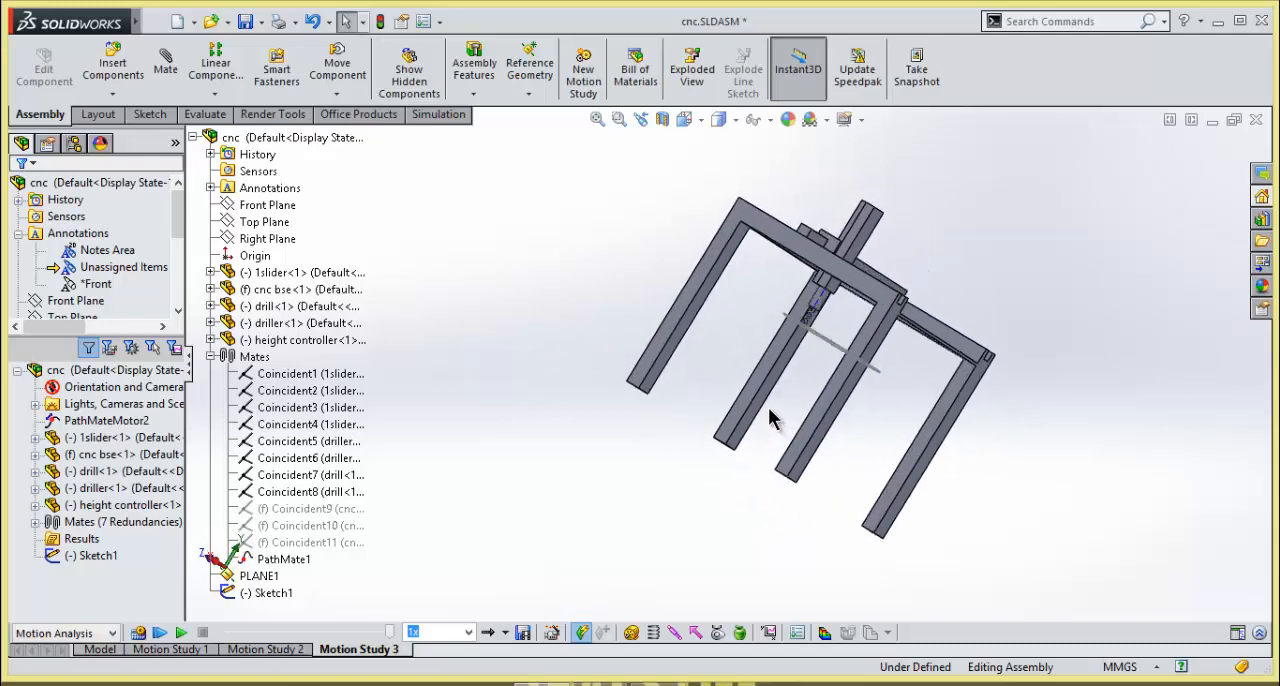